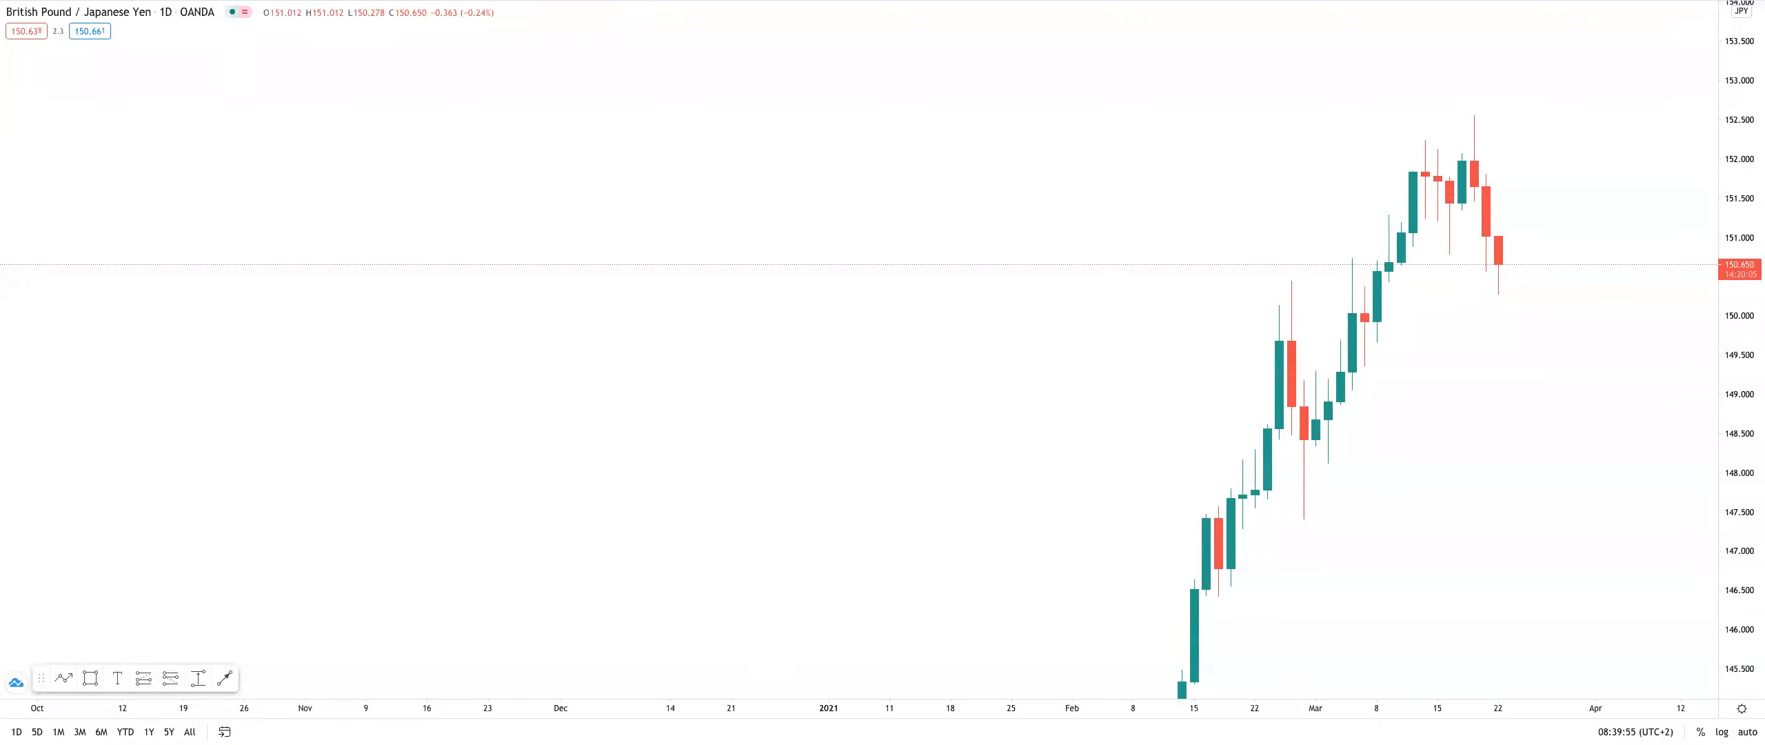
{"action": "mouse_move", "coordinate": [1506, 236]}
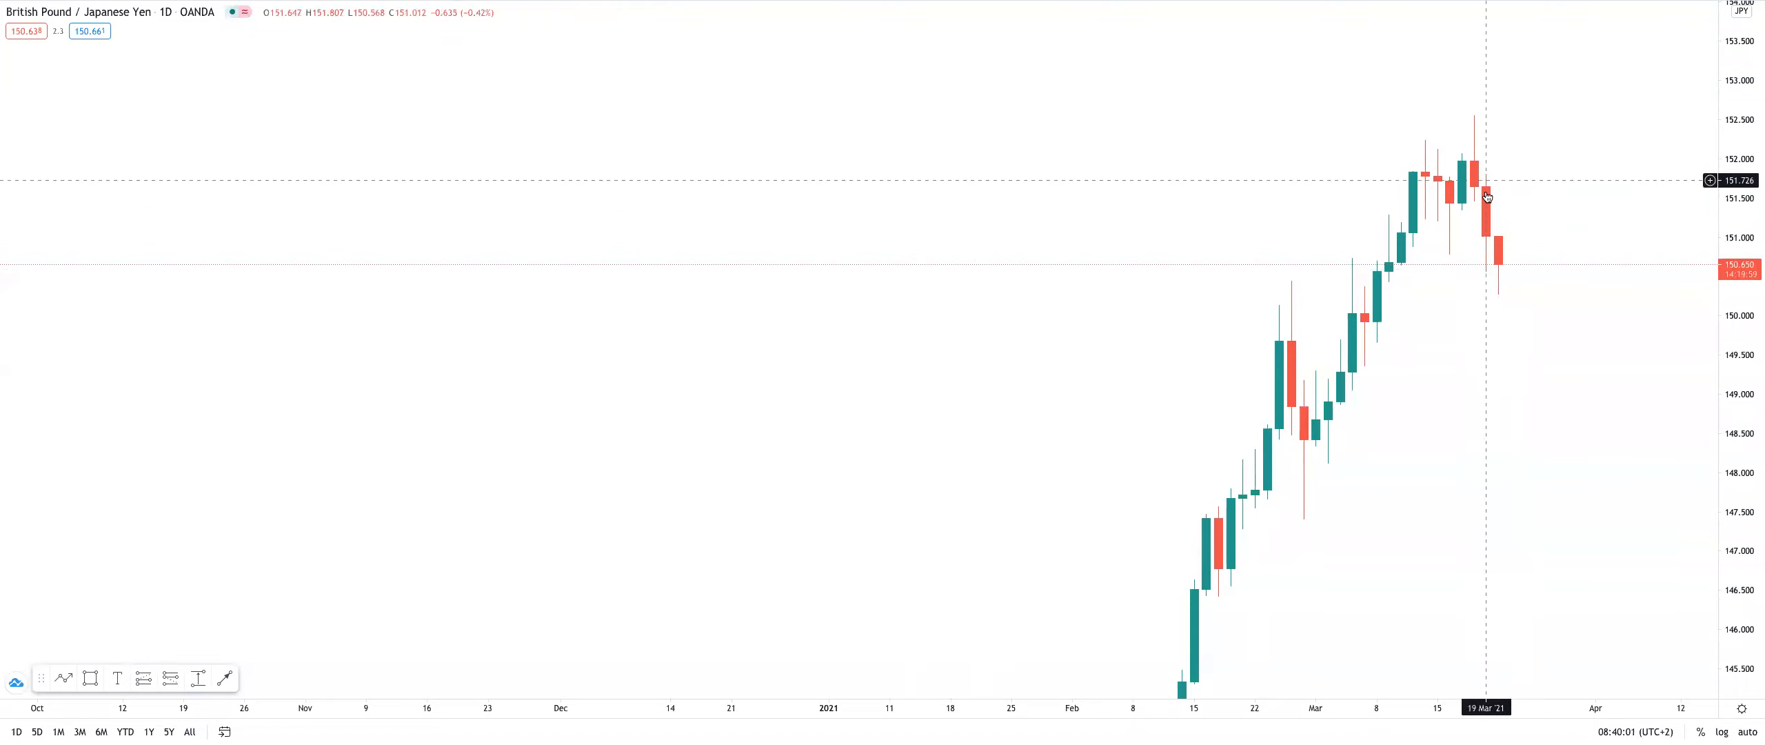
{"action": "mouse_move", "coordinate": [1500, 201]}
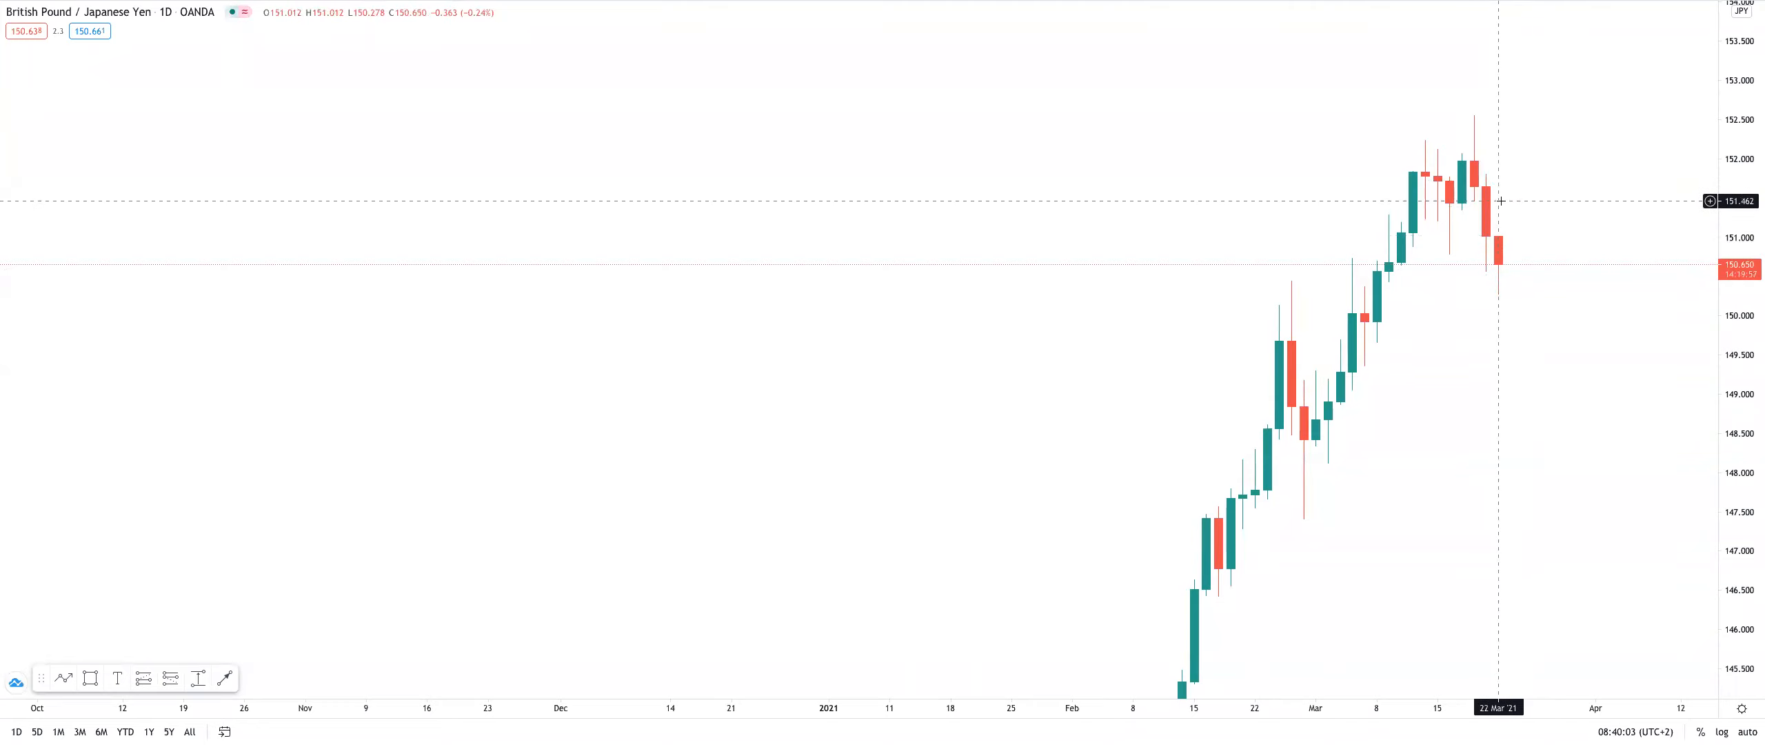
{"action": "mouse_move", "coordinate": [1496, 274]}
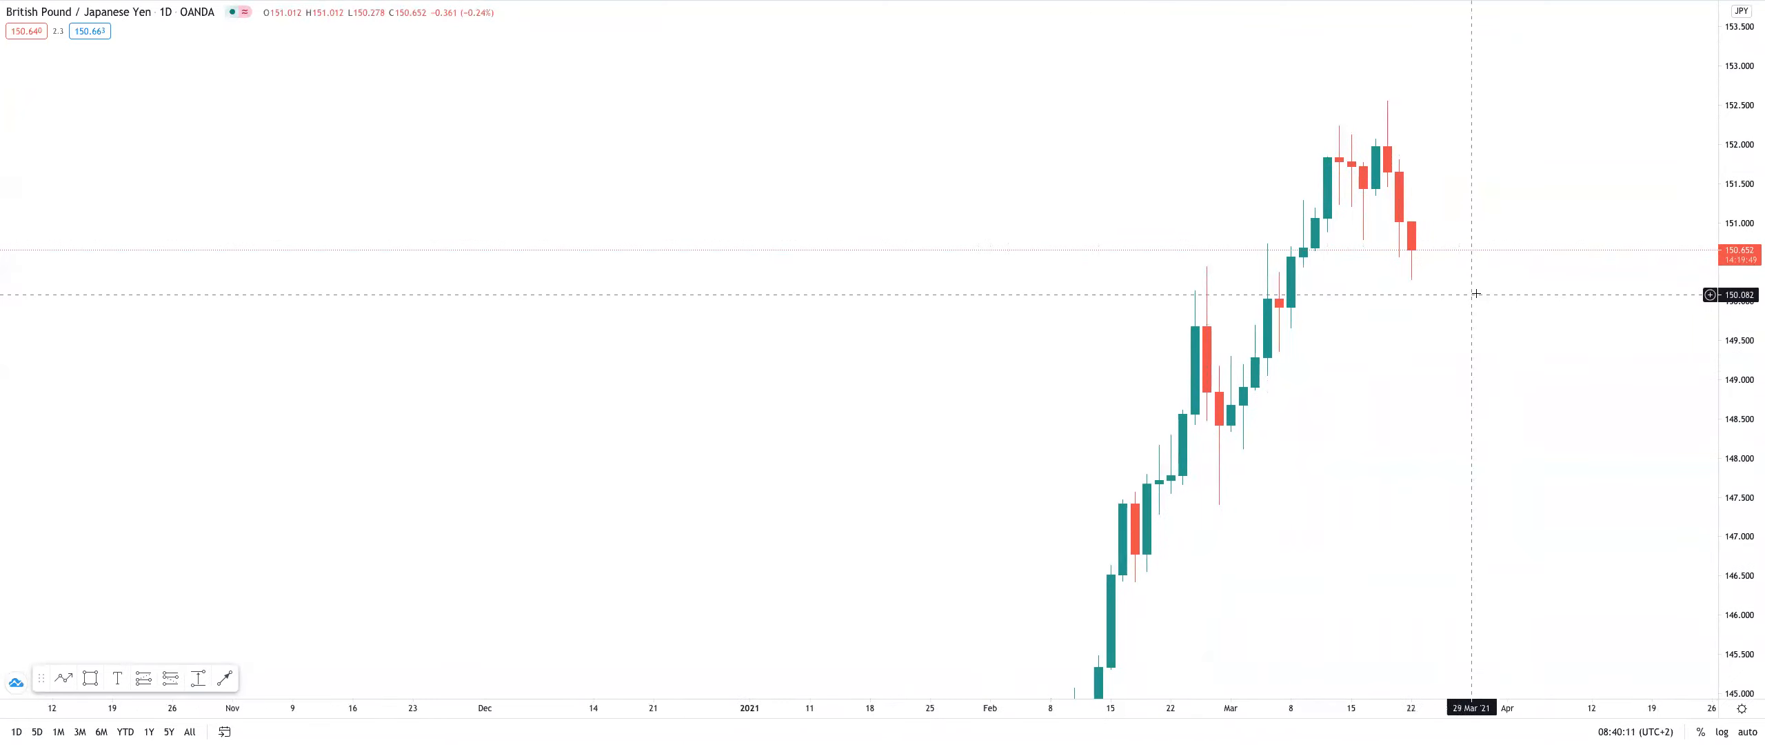
{"action": "mouse_move", "coordinate": [1635, 303]}
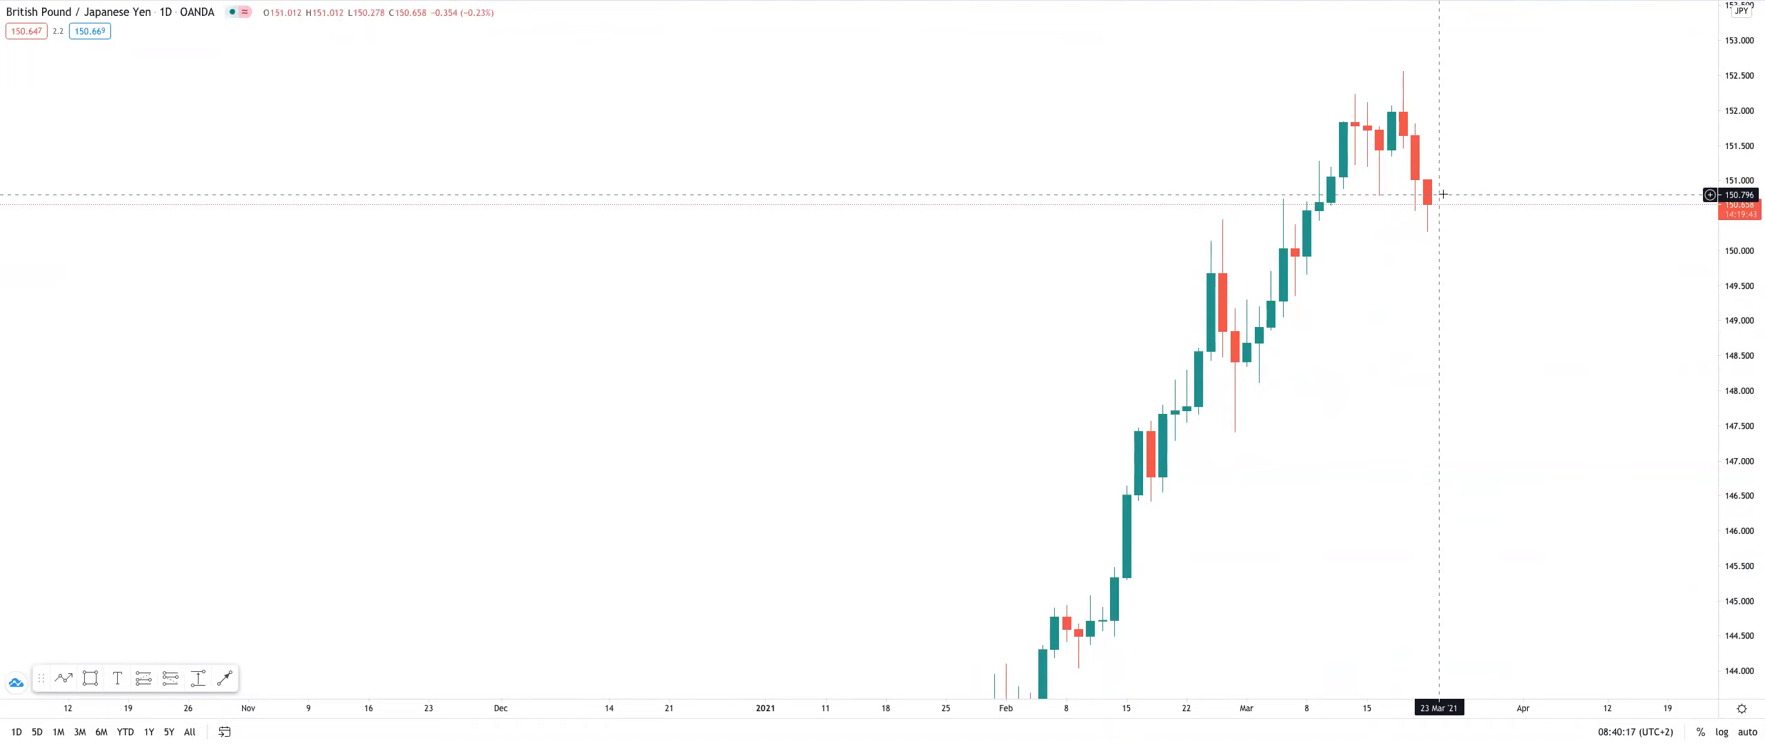
{"action": "mouse_move", "coordinate": [1431, 229]}
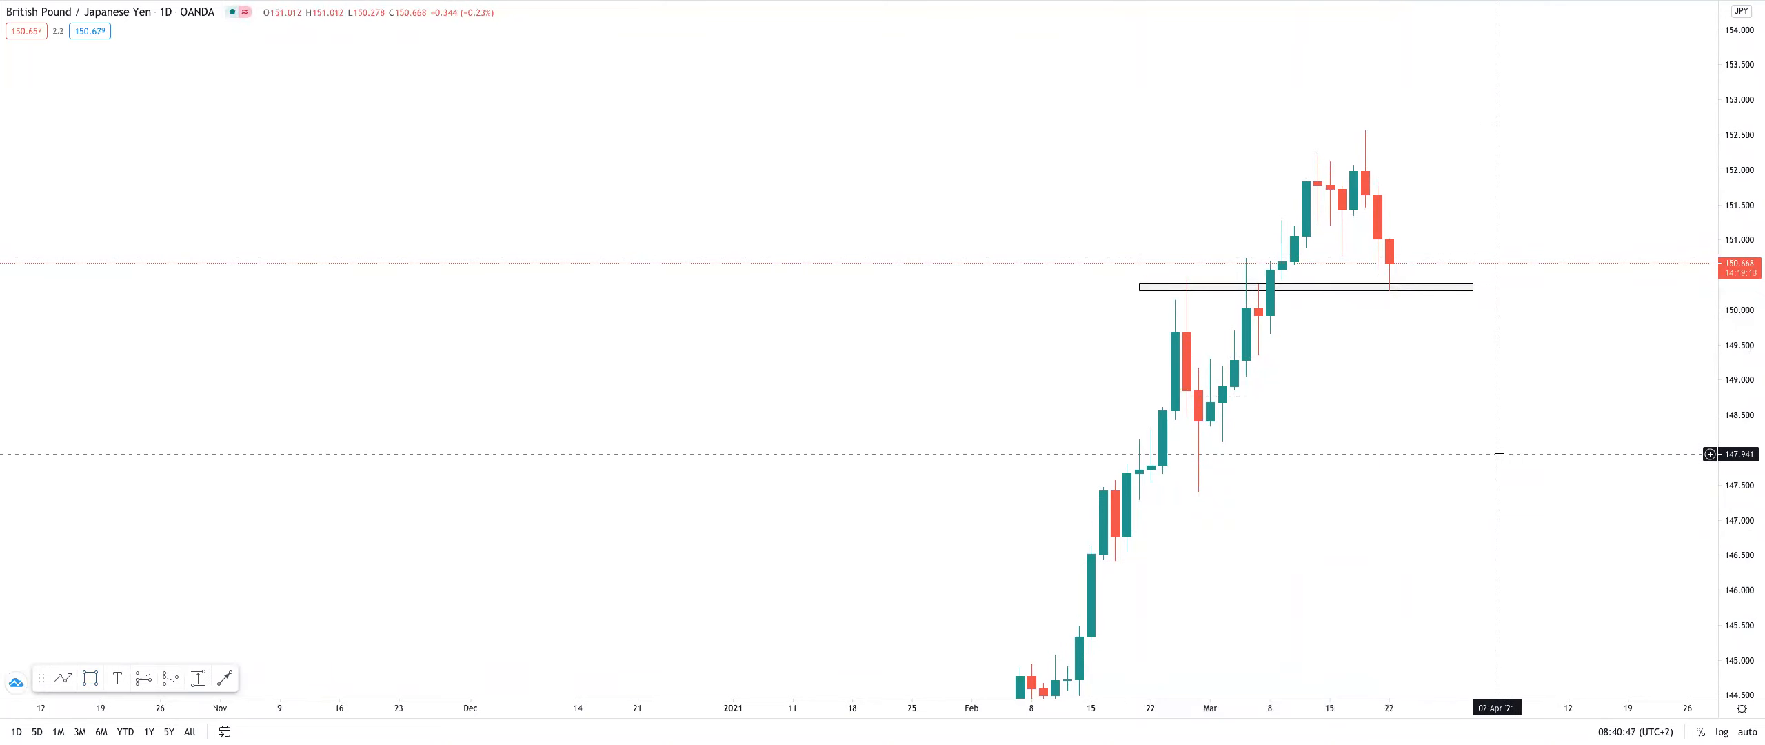
{"action": "mouse_move", "coordinate": [1478, 432]}
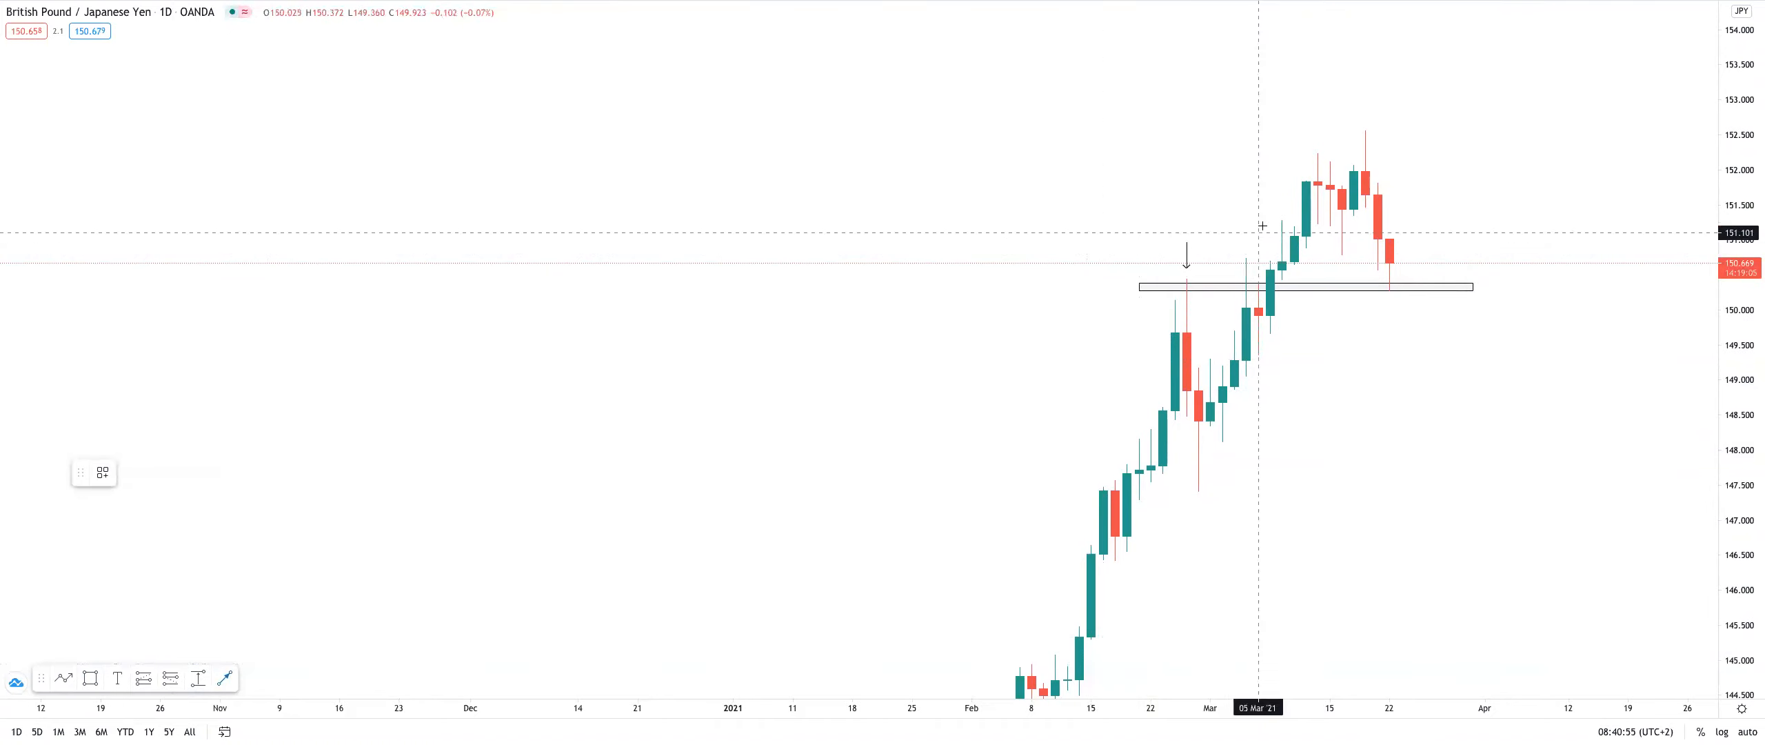
{"action": "mouse_move", "coordinate": [1260, 275]}
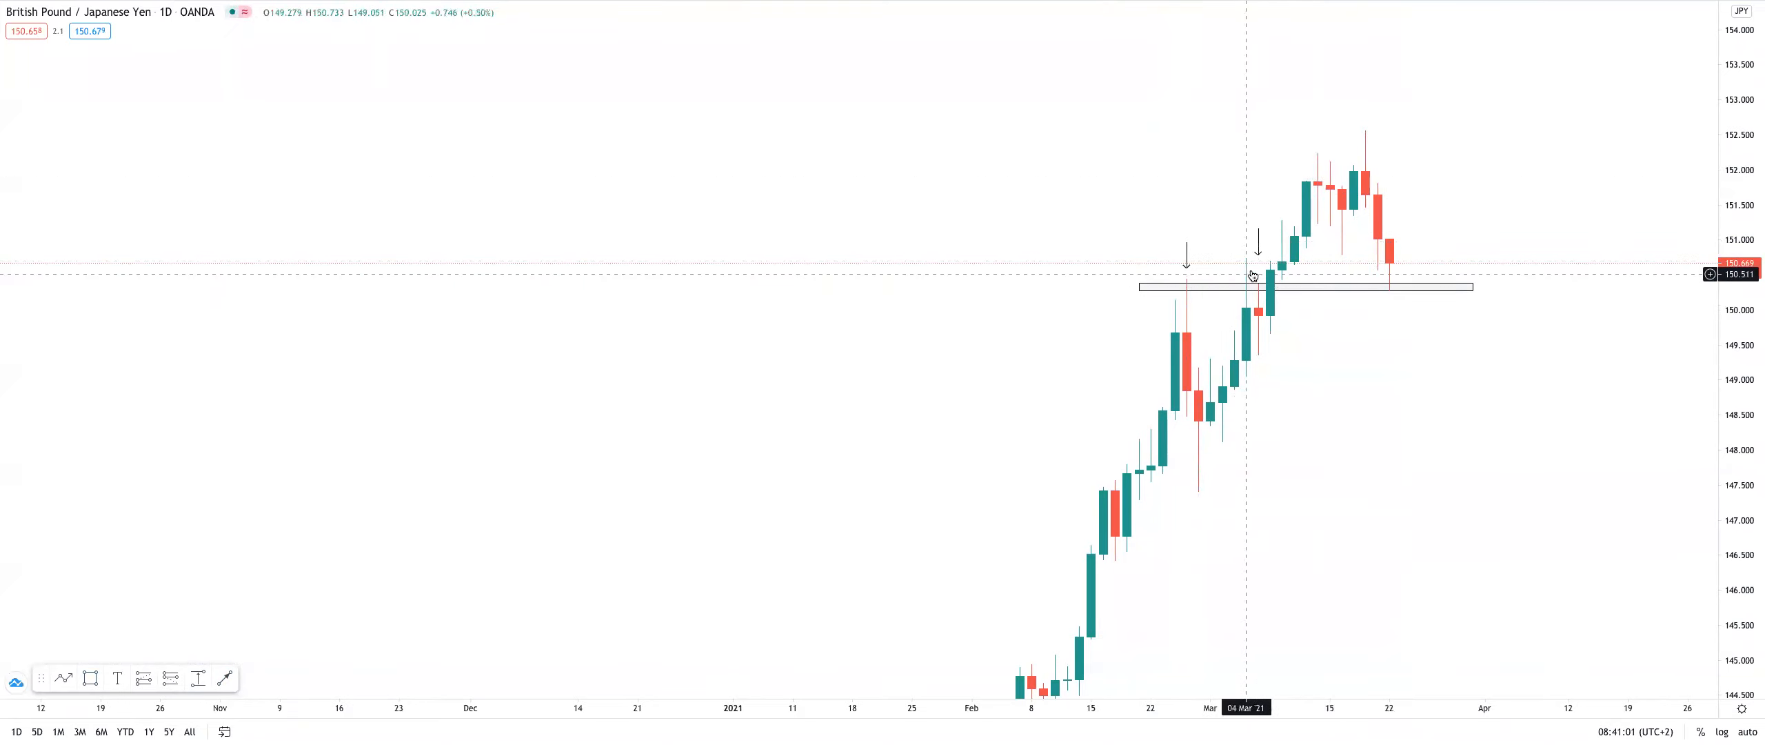
{"action": "mouse_move", "coordinate": [431, 593]}
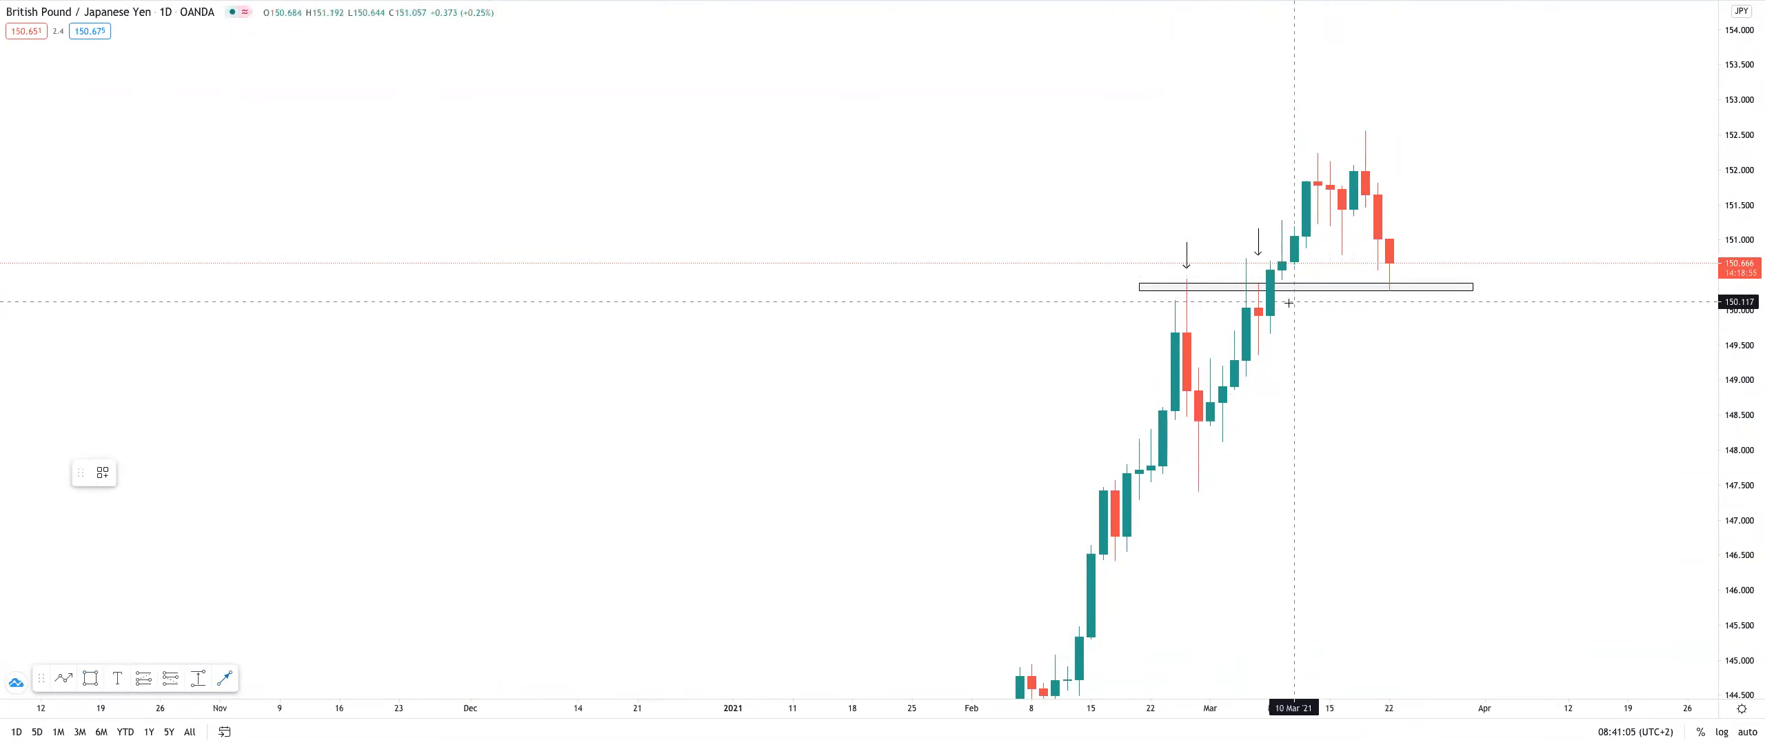
{"action": "mouse_move", "coordinate": [1386, 226]}
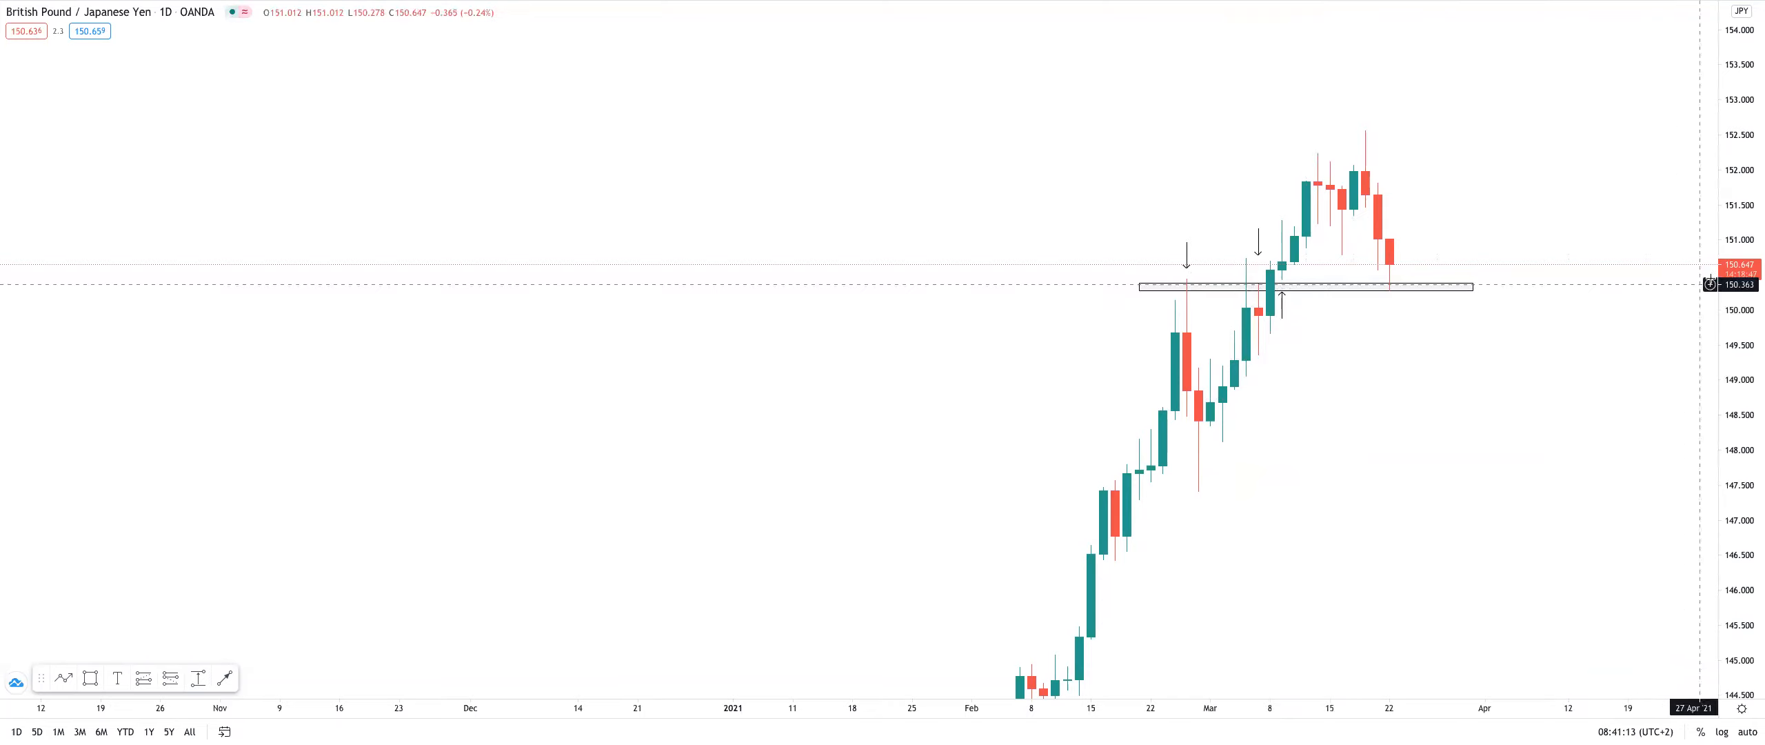
{"action": "mouse_move", "coordinate": [1608, 280]}
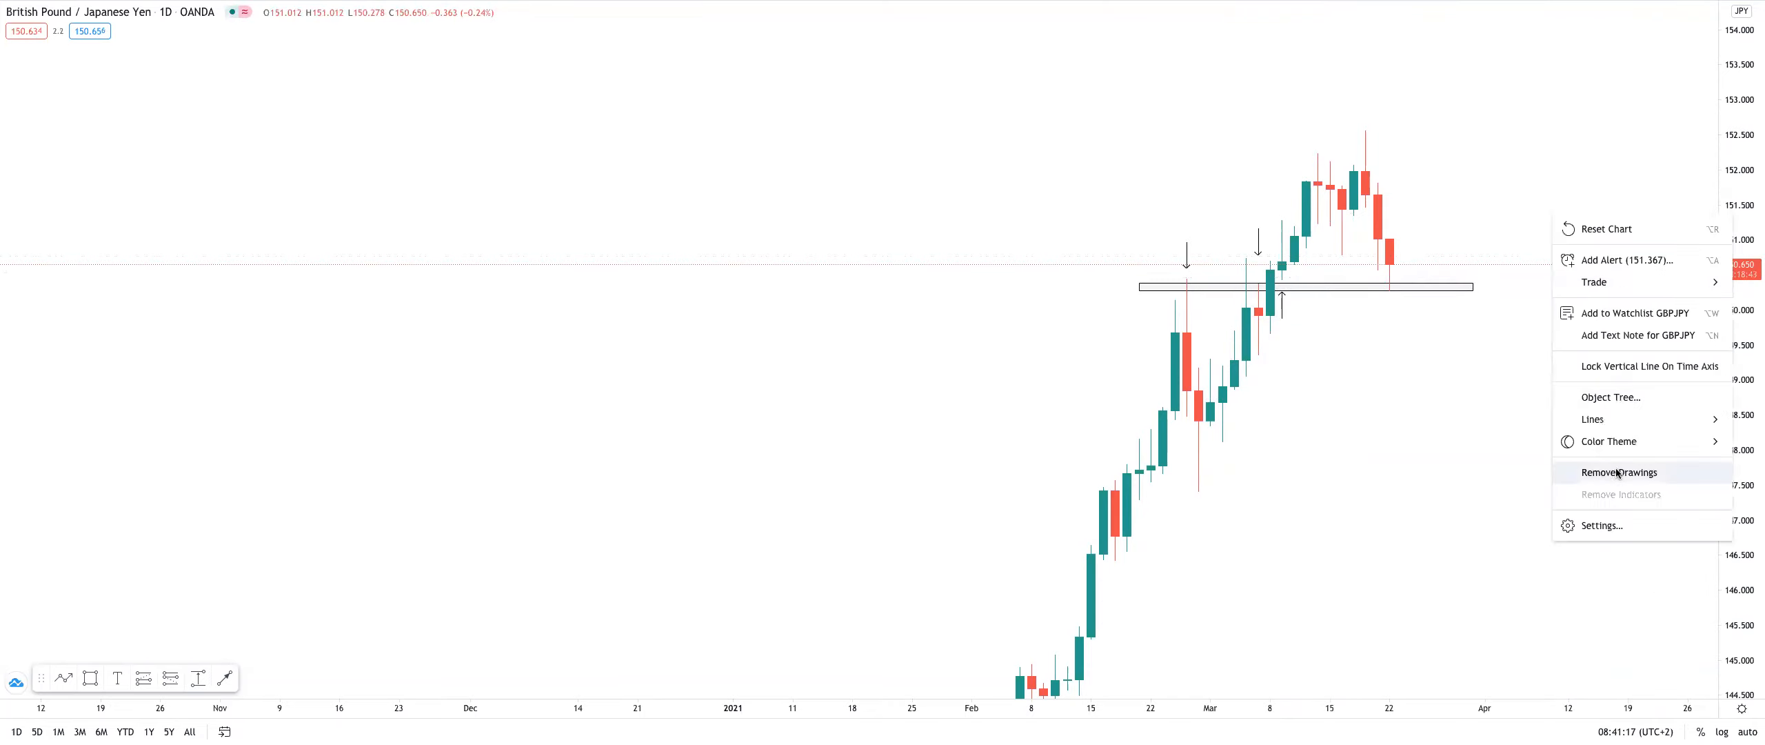
Remove all drawings from the daily GBP/JPY chart using Remove Drawings.
{"action": "left_click", "coordinate": [1619, 472]}
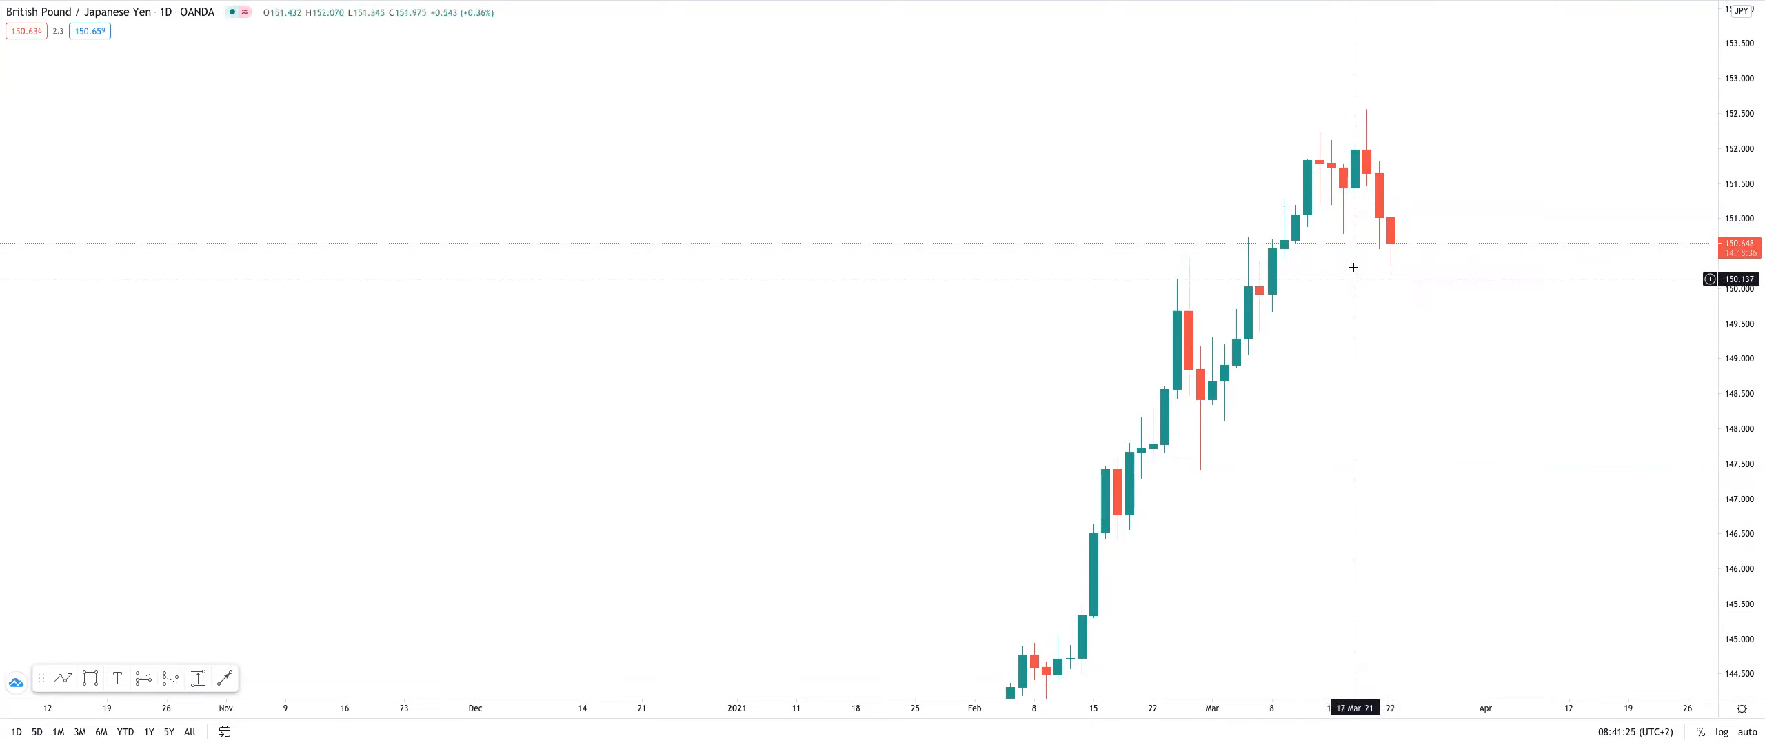
{"action": "mouse_move", "coordinate": [1122, 276]}
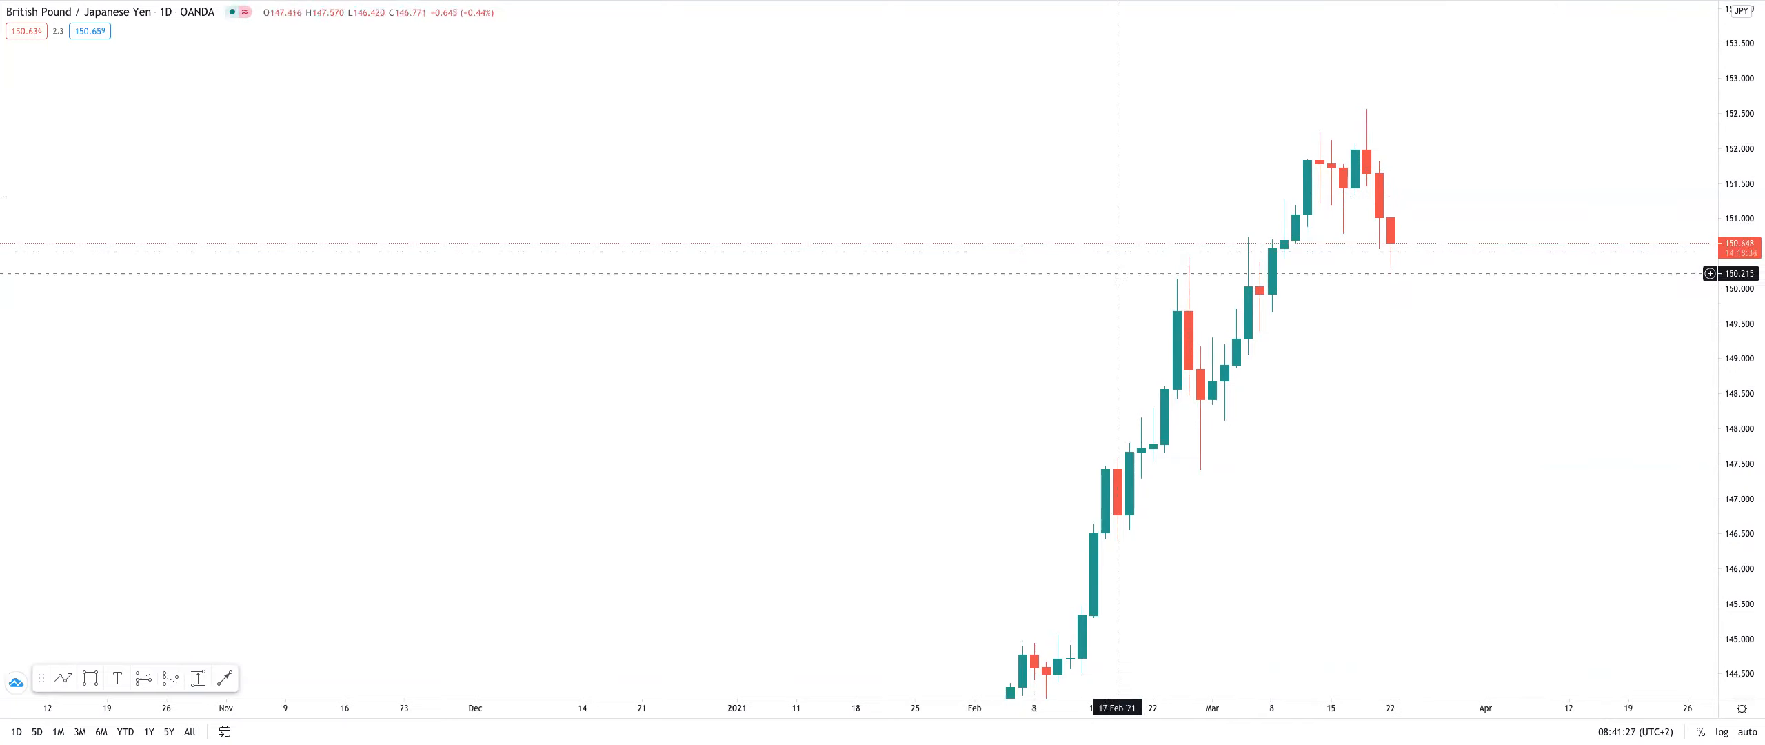
{"action": "mouse_move", "coordinate": [1425, 322]}
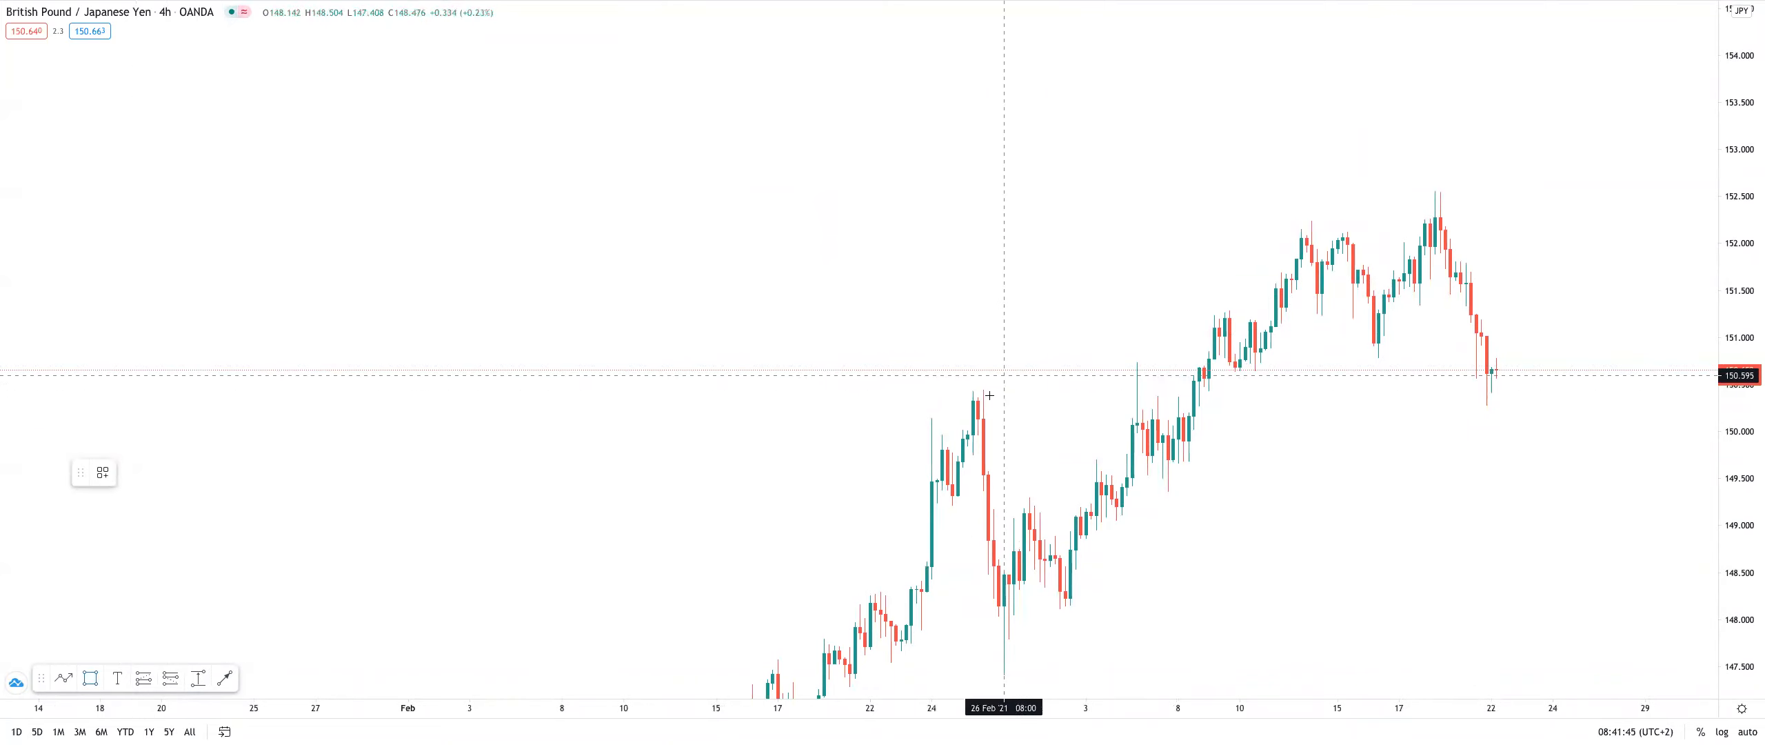
Draw a rectangle zone around 150.3–150.5 from the late-February high to the latest candles.
{"action": "left_click_drag", "start_coordinate": [966, 384], "coordinate": [1587, 401]}
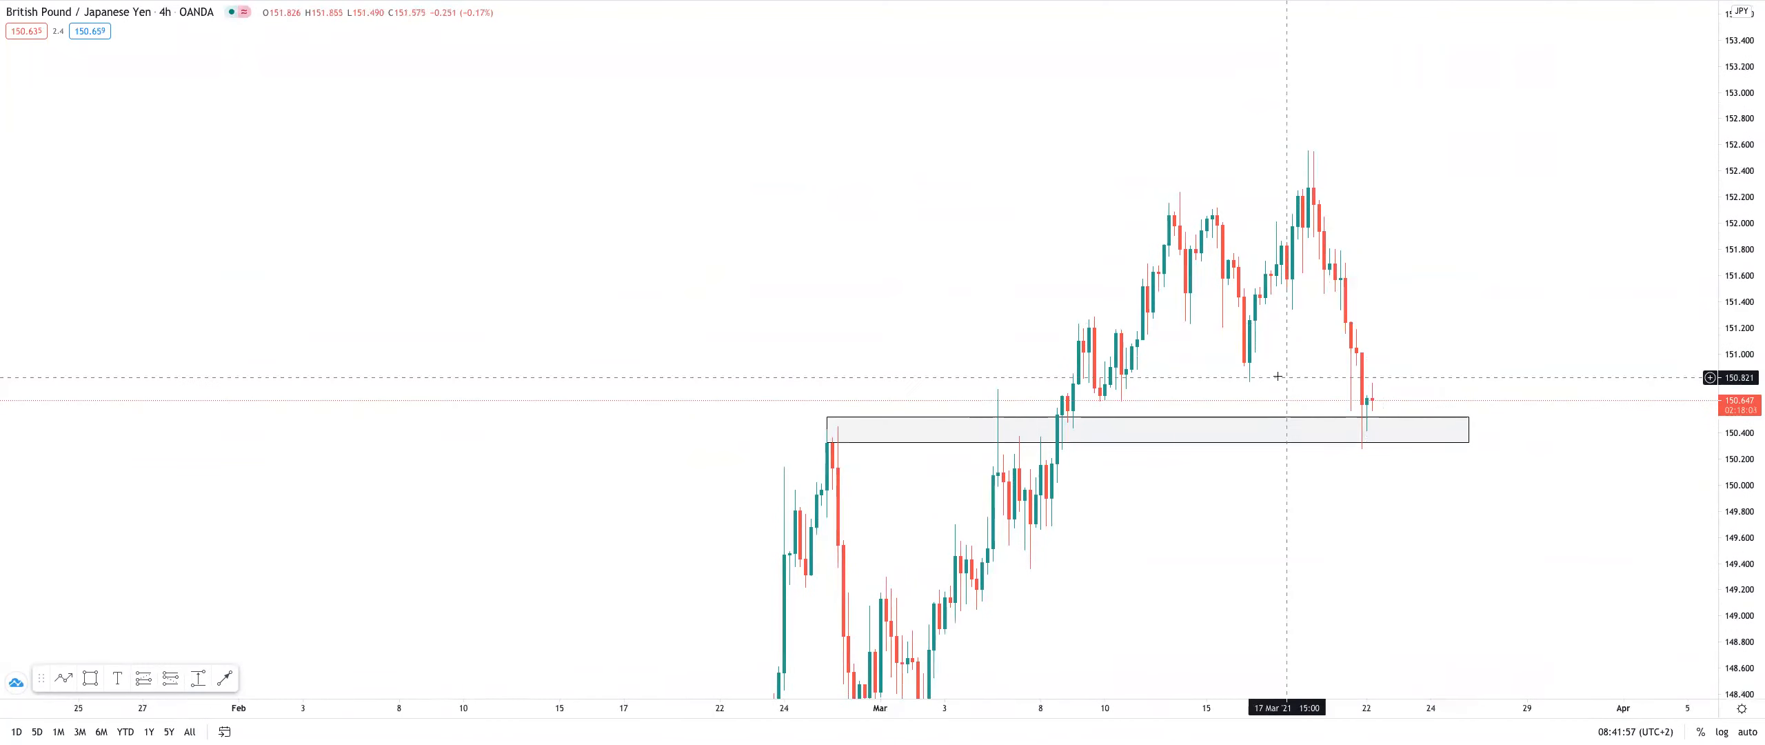
{"action": "mouse_move", "coordinate": [247, 517]}
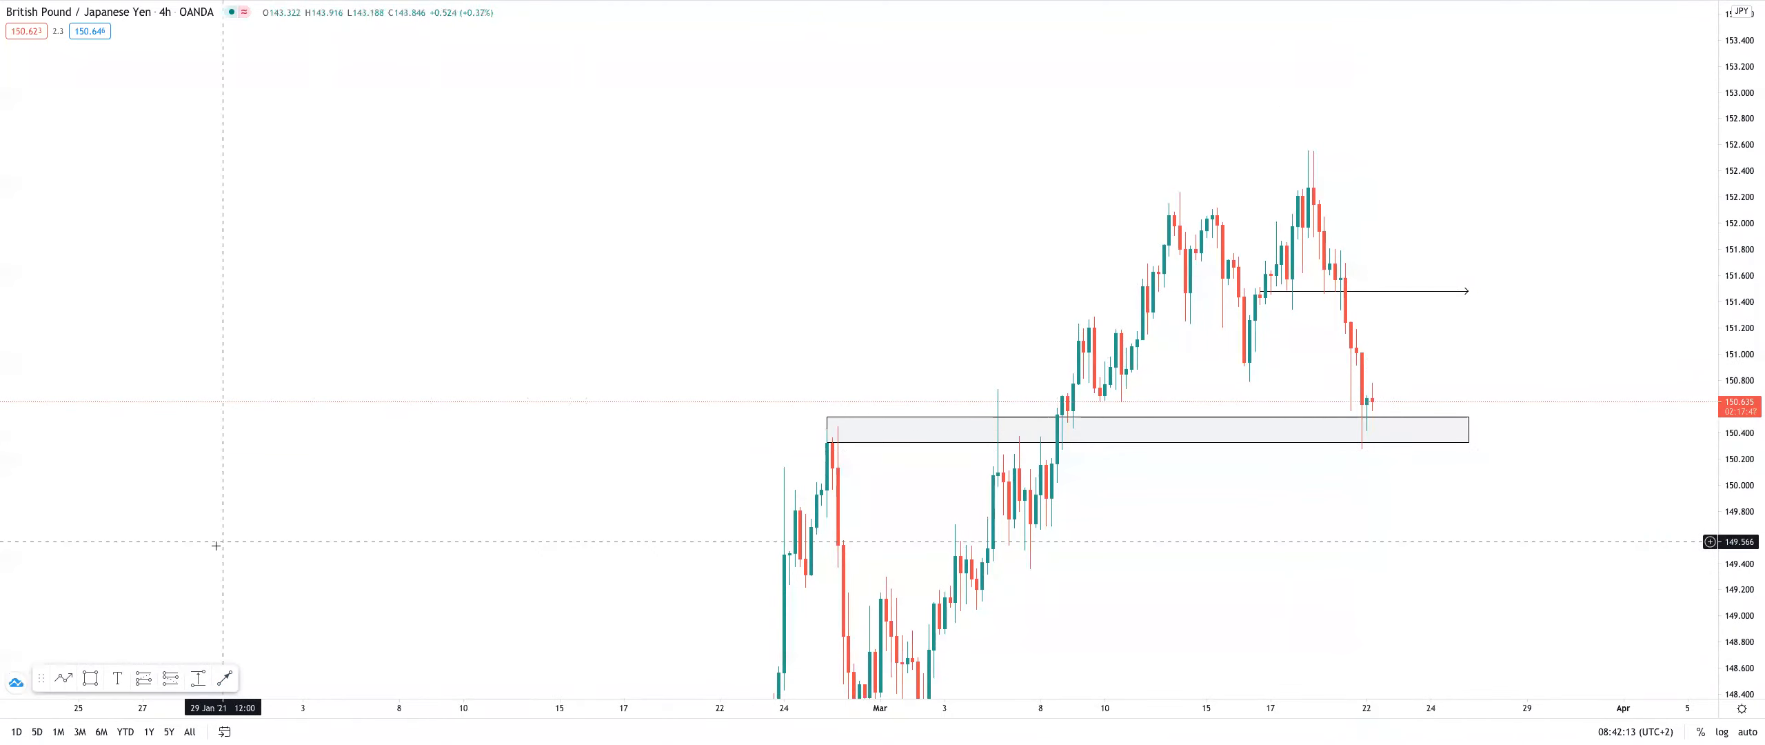
{"action": "mouse_move", "coordinate": [1329, 353]}
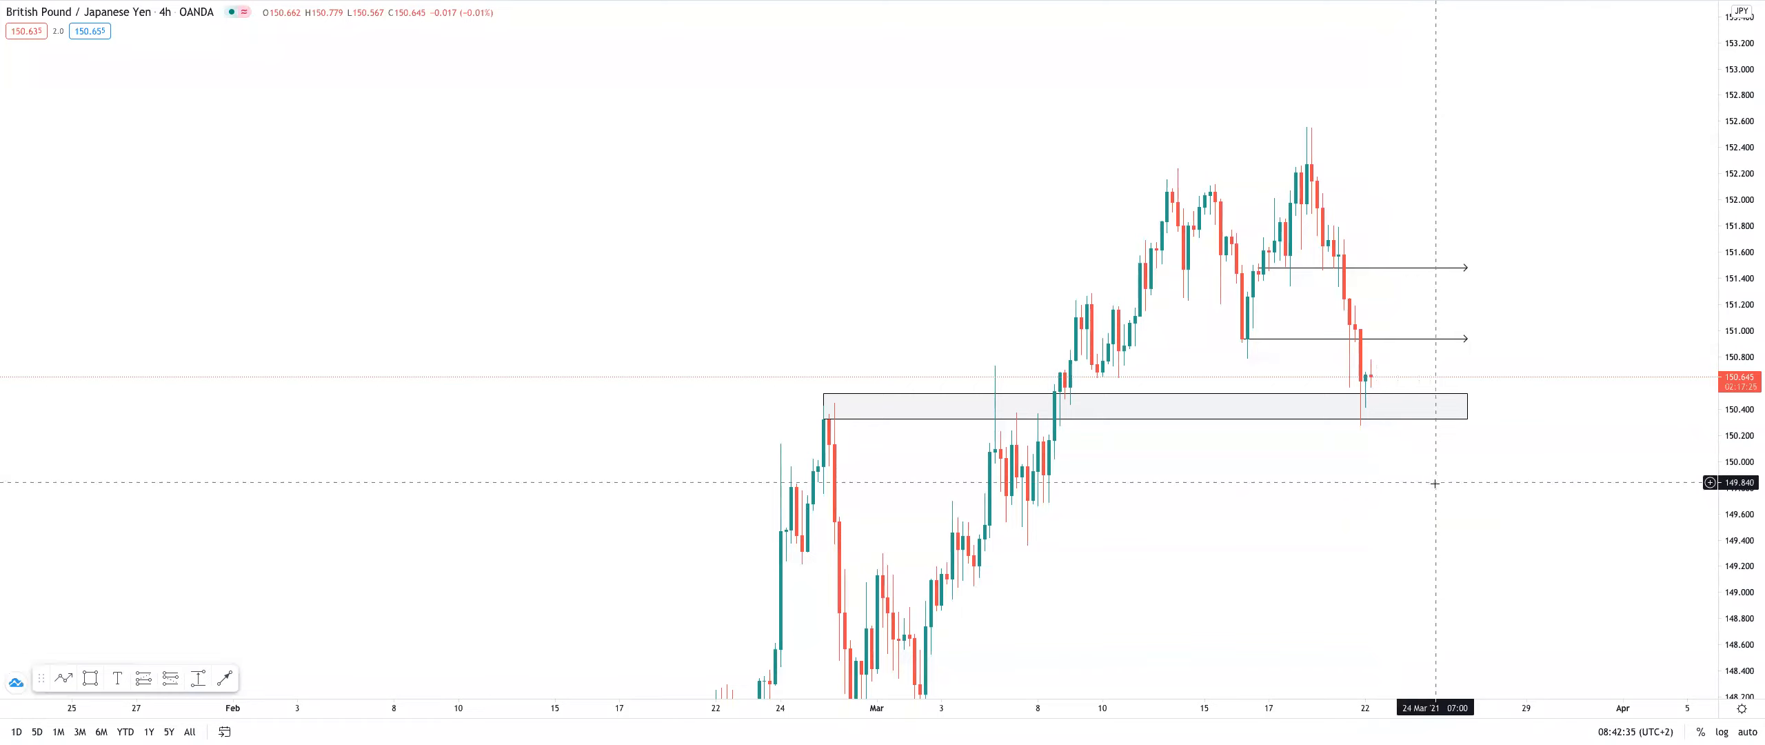
{"action": "mouse_move", "coordinate": [1397, 489]}
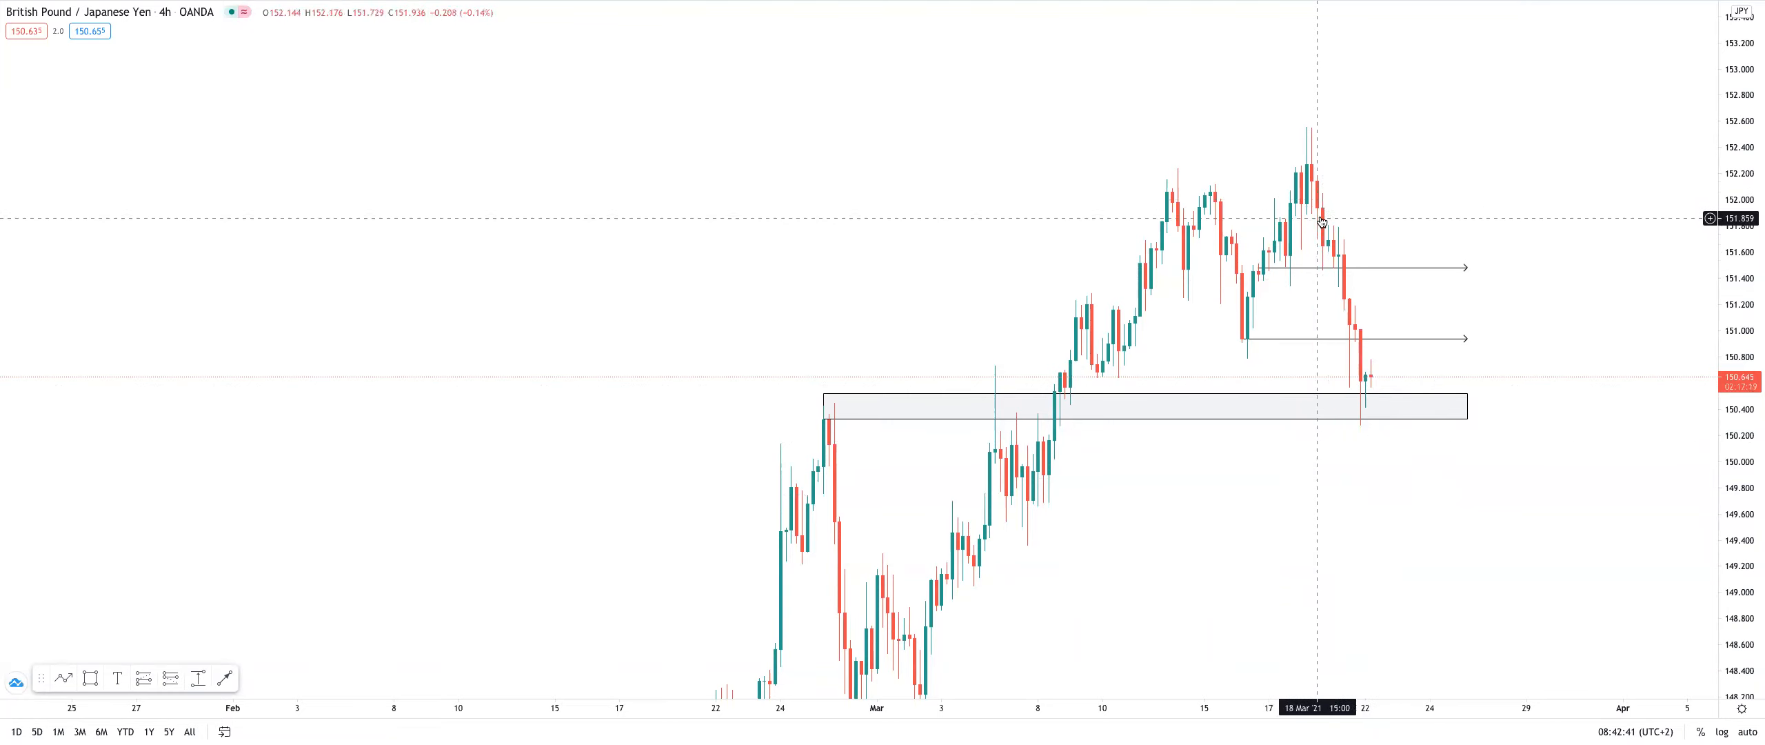
{"action": "mouse_move", "coordinate": [1372, 433]}
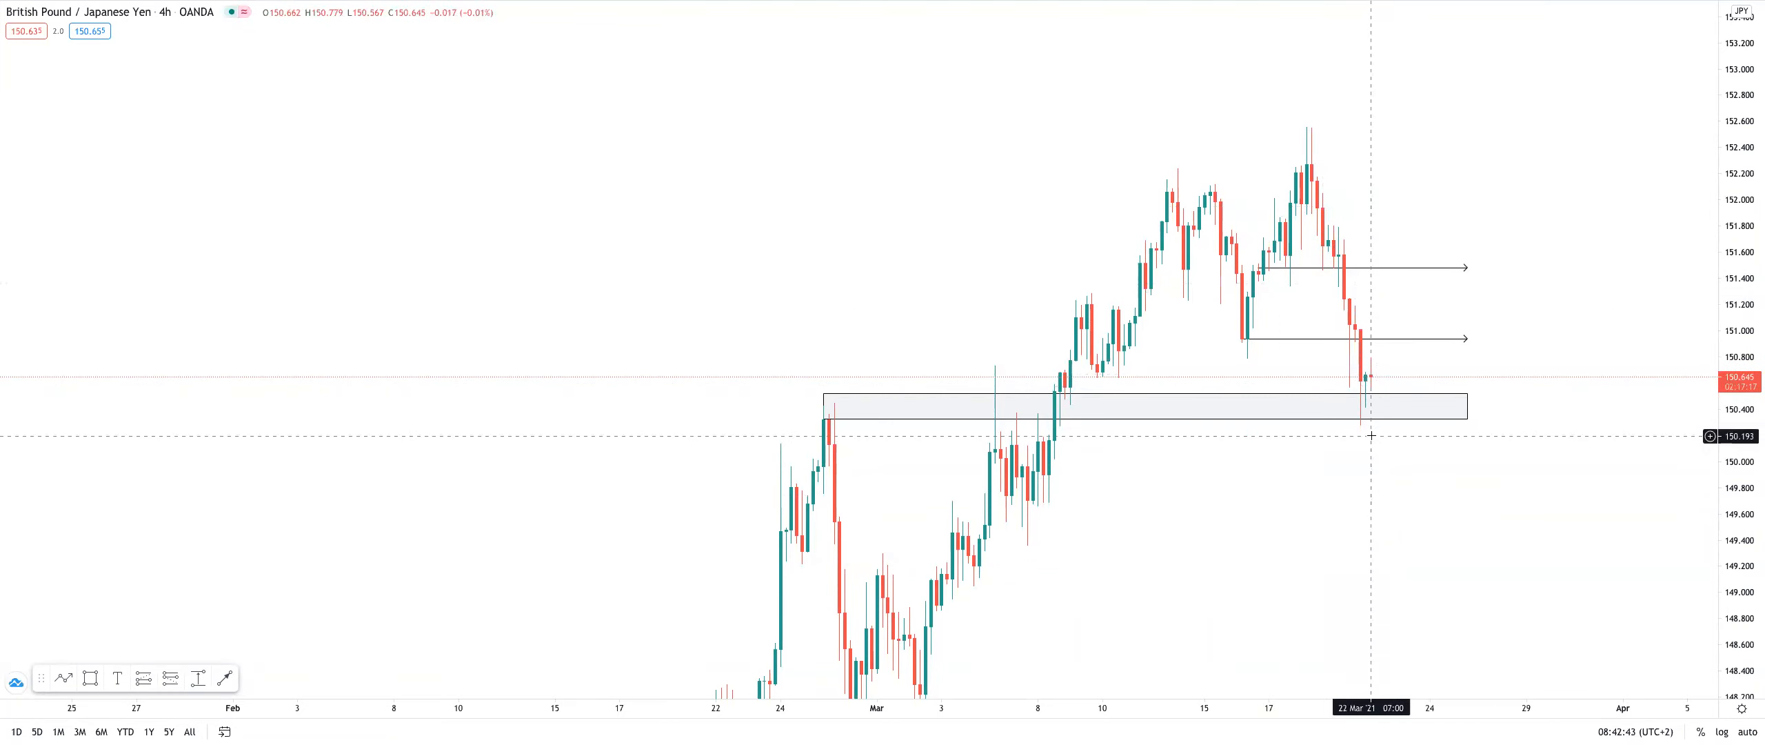
{"action": "mouse_move", "coordinate": [1441, 479]}
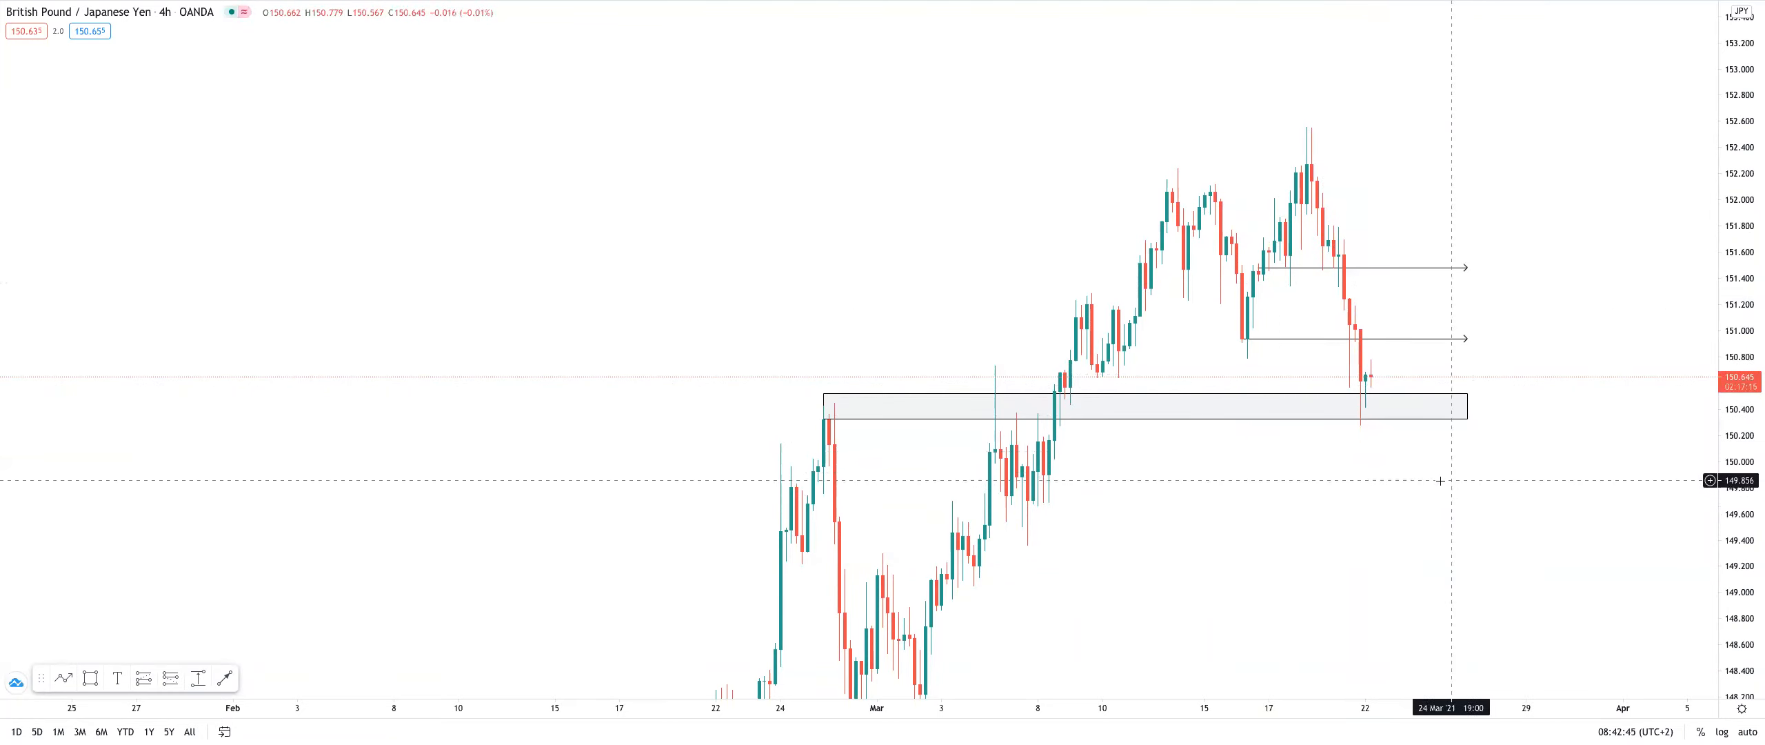
{"action": "mouse_move", "coordinate": [1416, 293]}
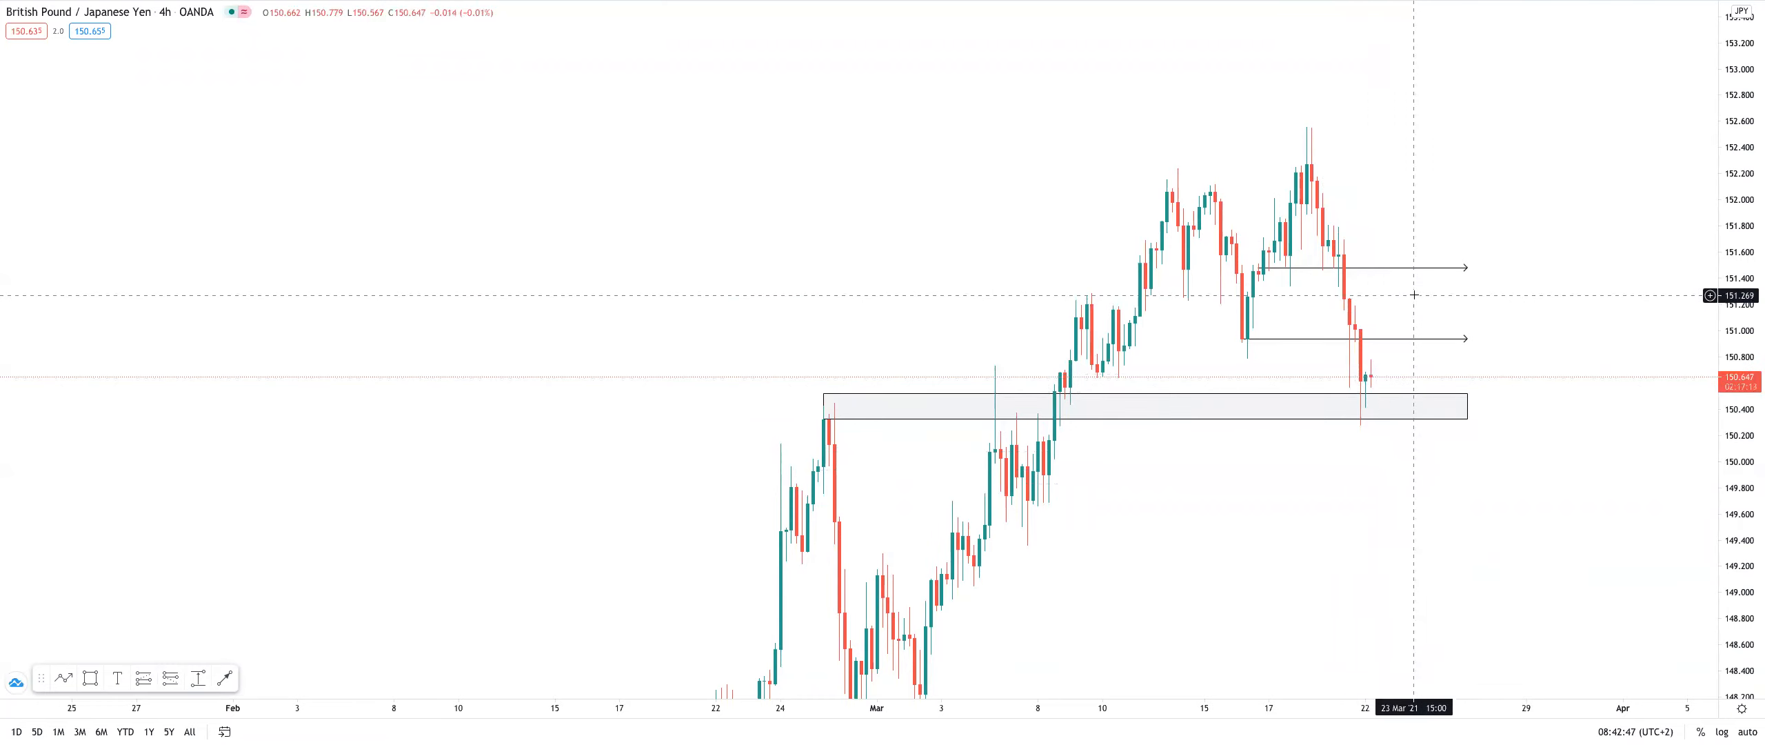
{"action": "mouse_move", "coordinate": [1216, 500]}
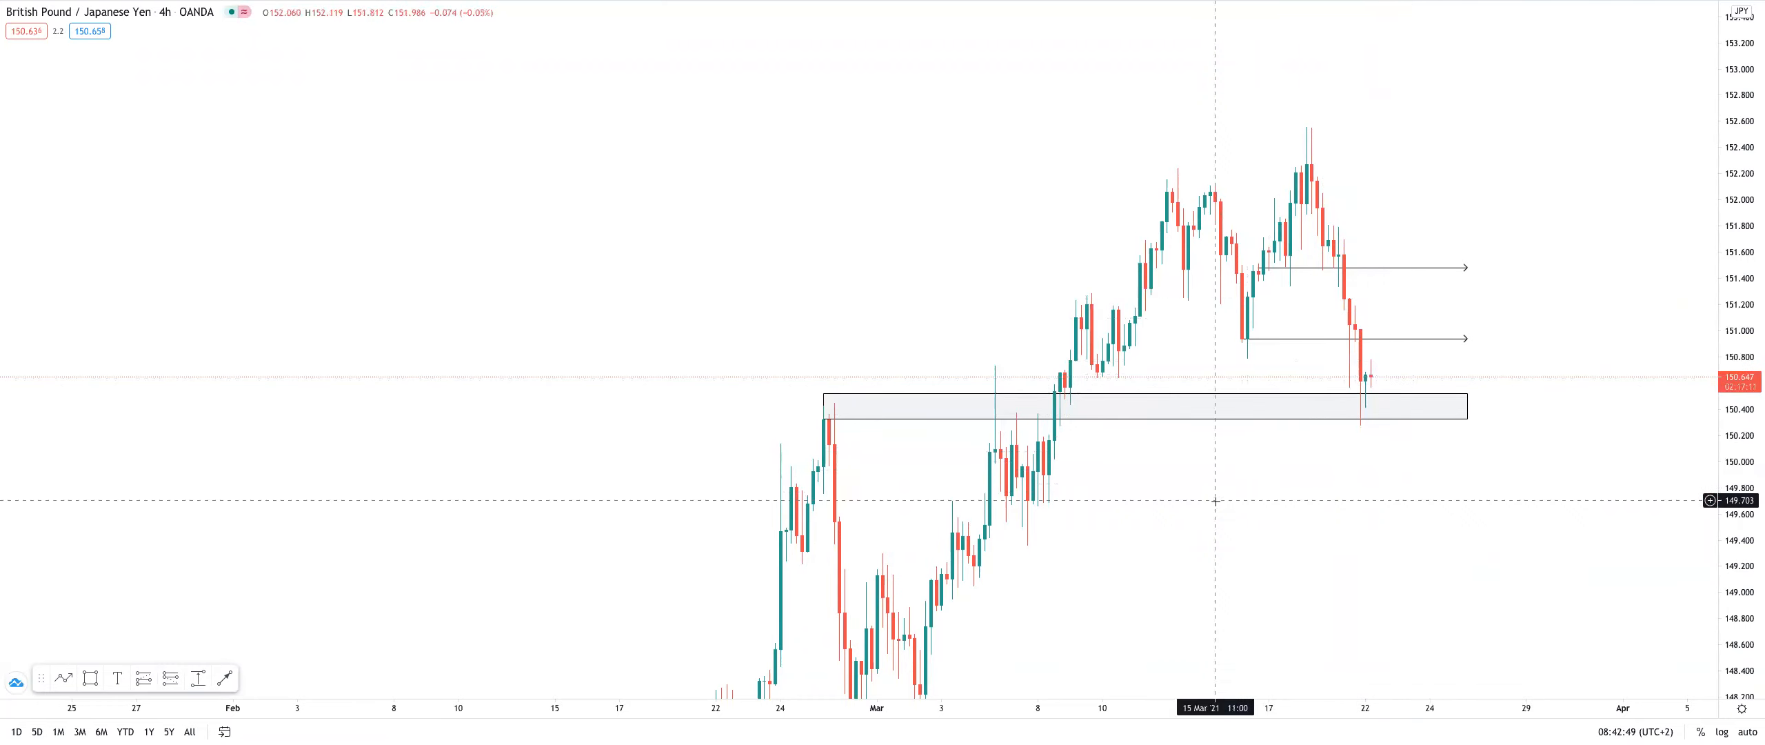
Clear the old drawings, then add a horizontal ray near 150.26 and a 149.5–150.3 zone.
{"action": "right_click", "coordinate": [1260, 491]}
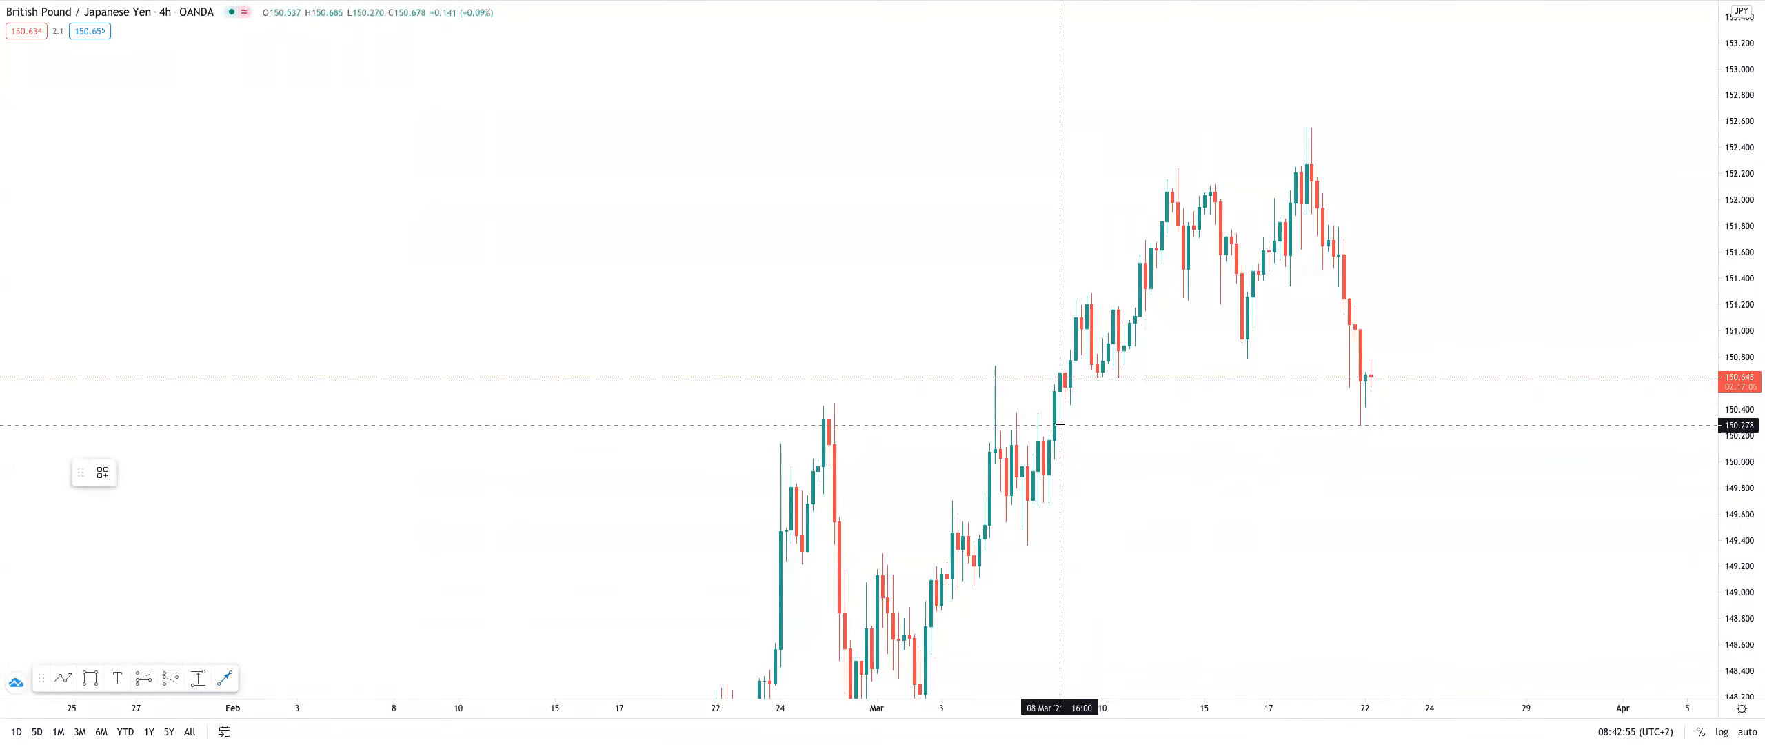
{"action": "left_click_drag", "start_coordinate": [1064, 427], "coordinate": [1441, 428]}
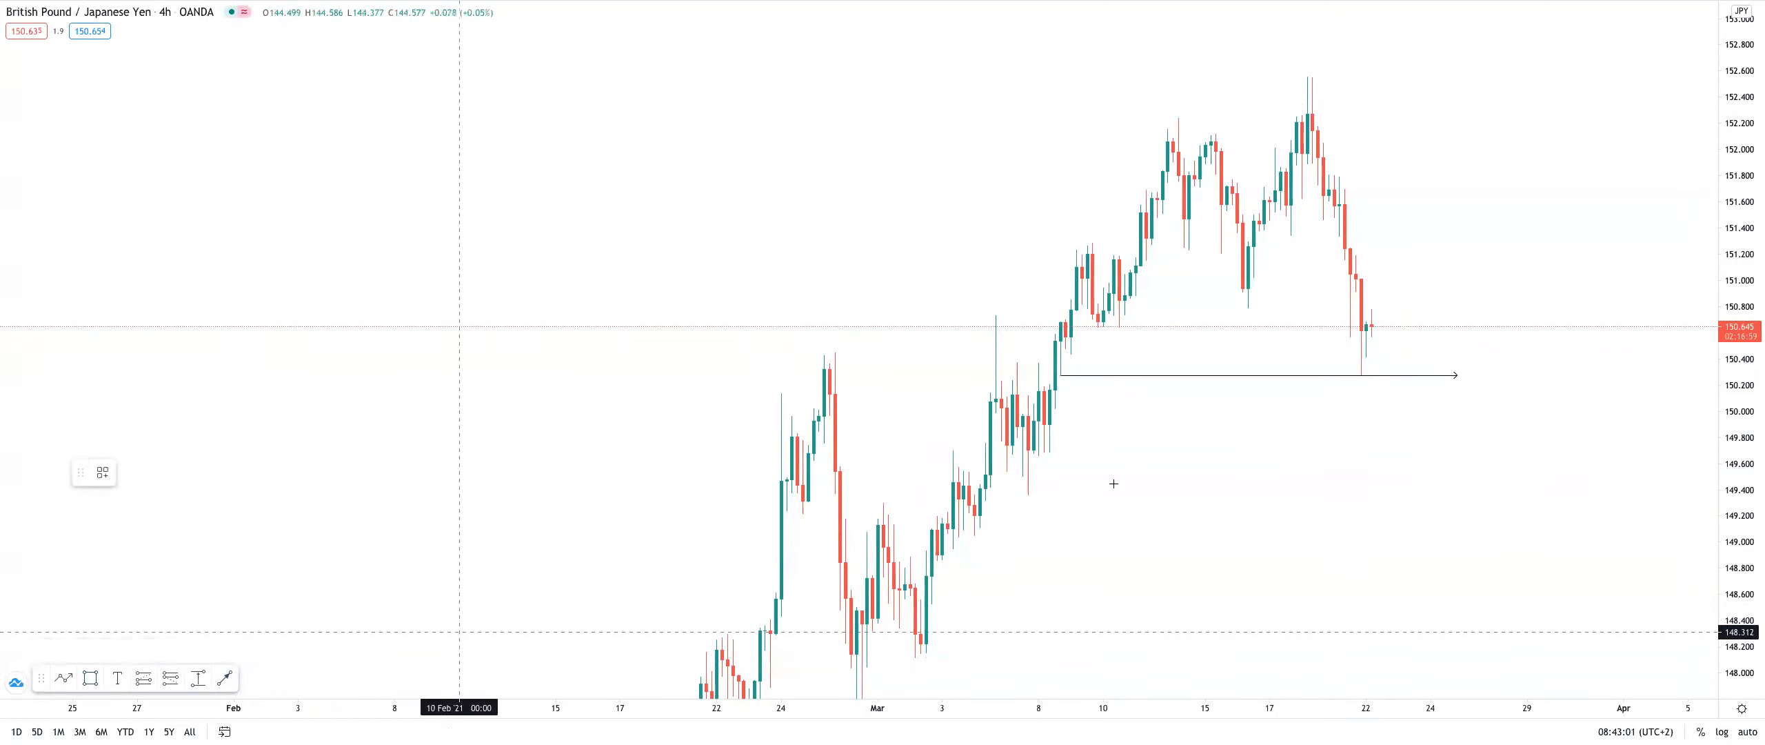
{"action": "mouse_move", "coordinate": [987, 374]}
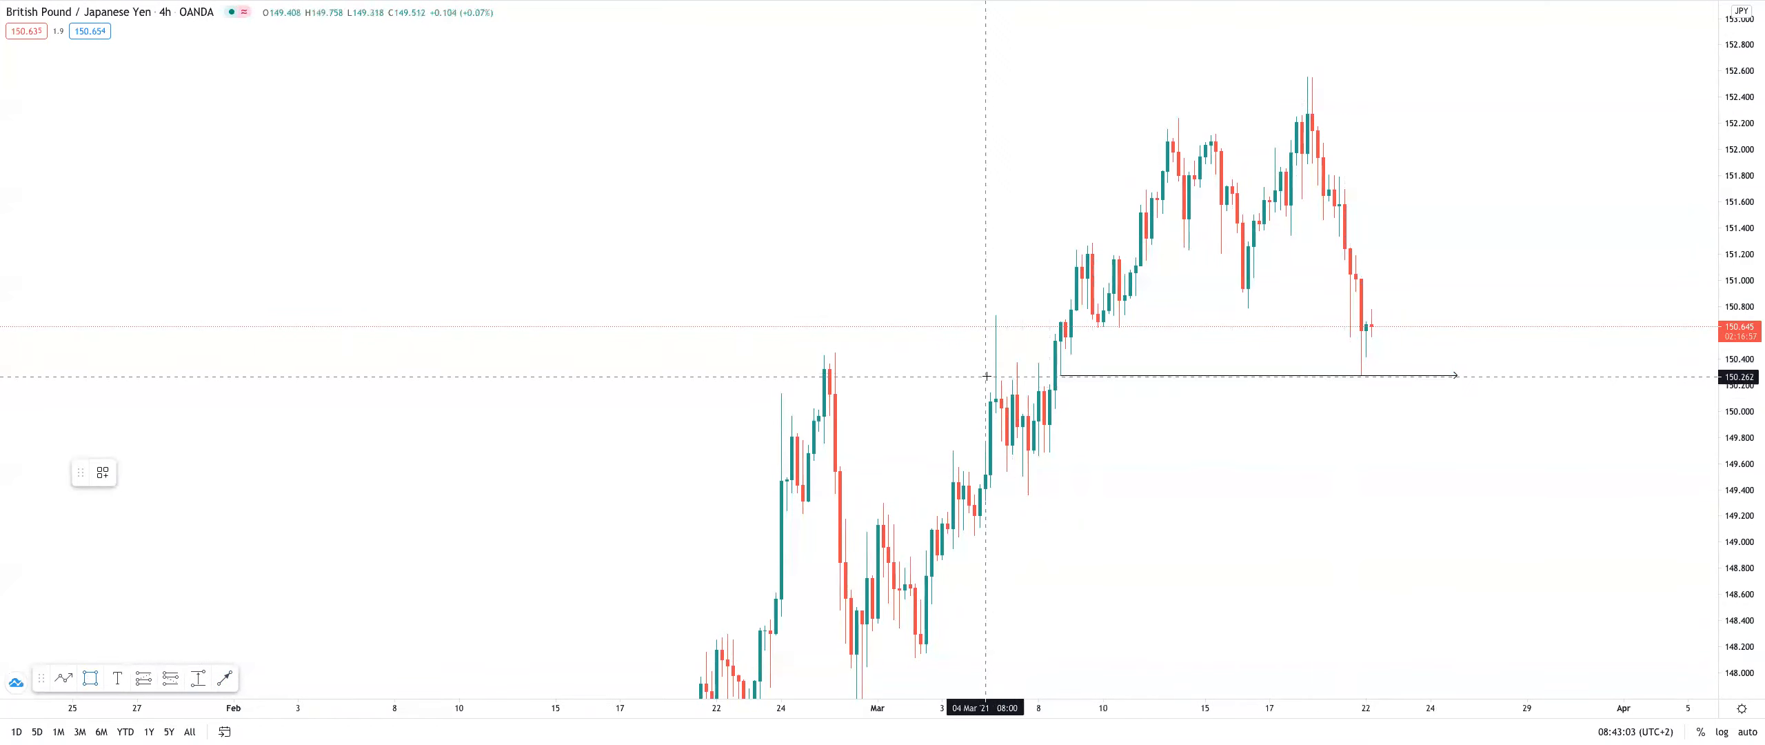
{"action": "left_click_drag", "start_coordinate": [987, 375], "coordinate": [1421, 478]}
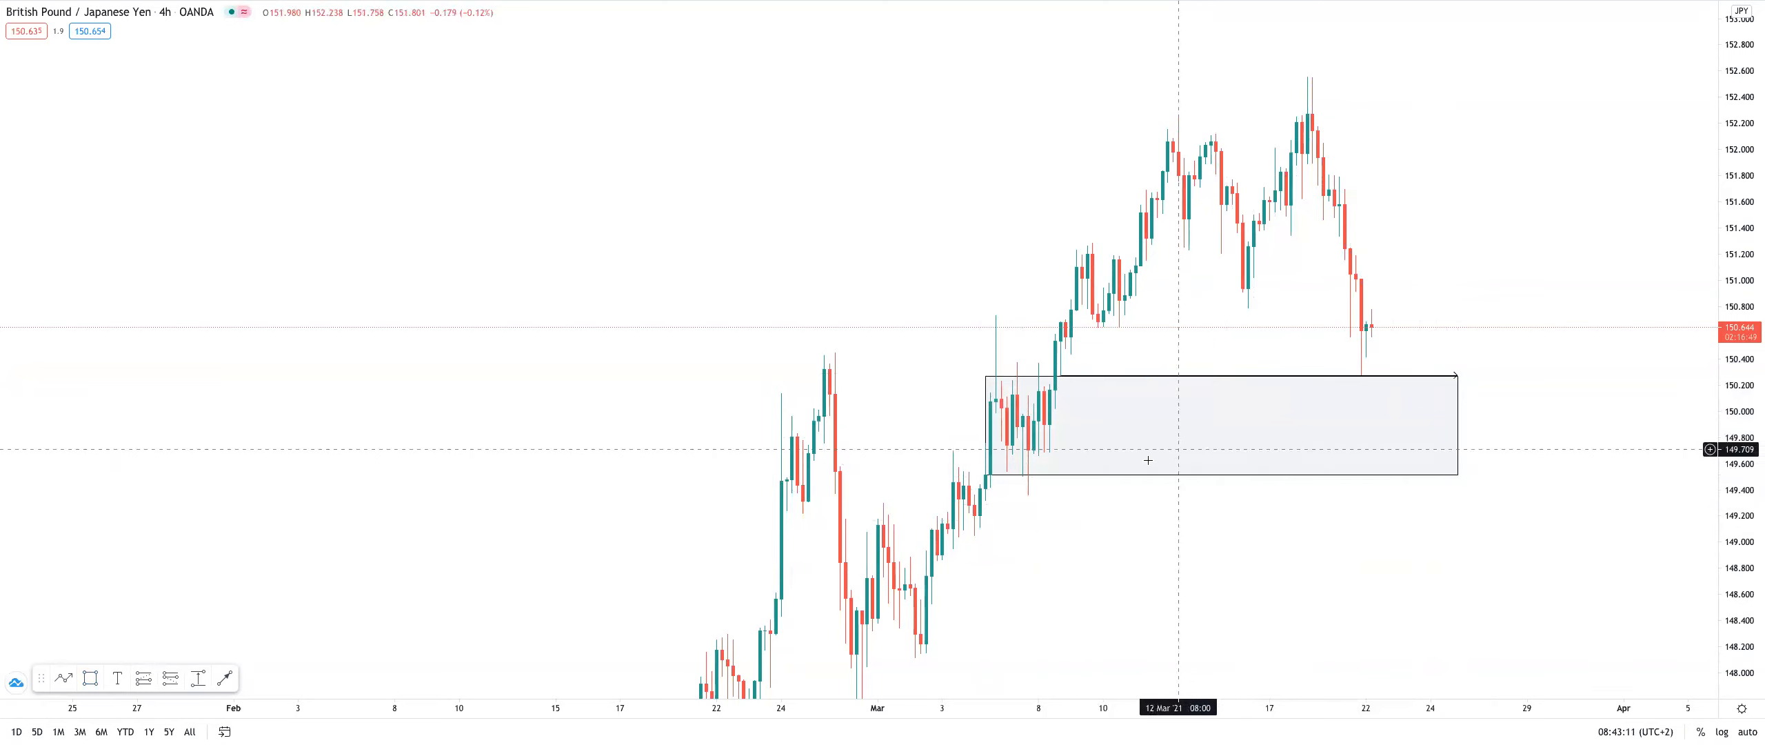
{"action": "mouse_move", "coordinate": [966, 478]}
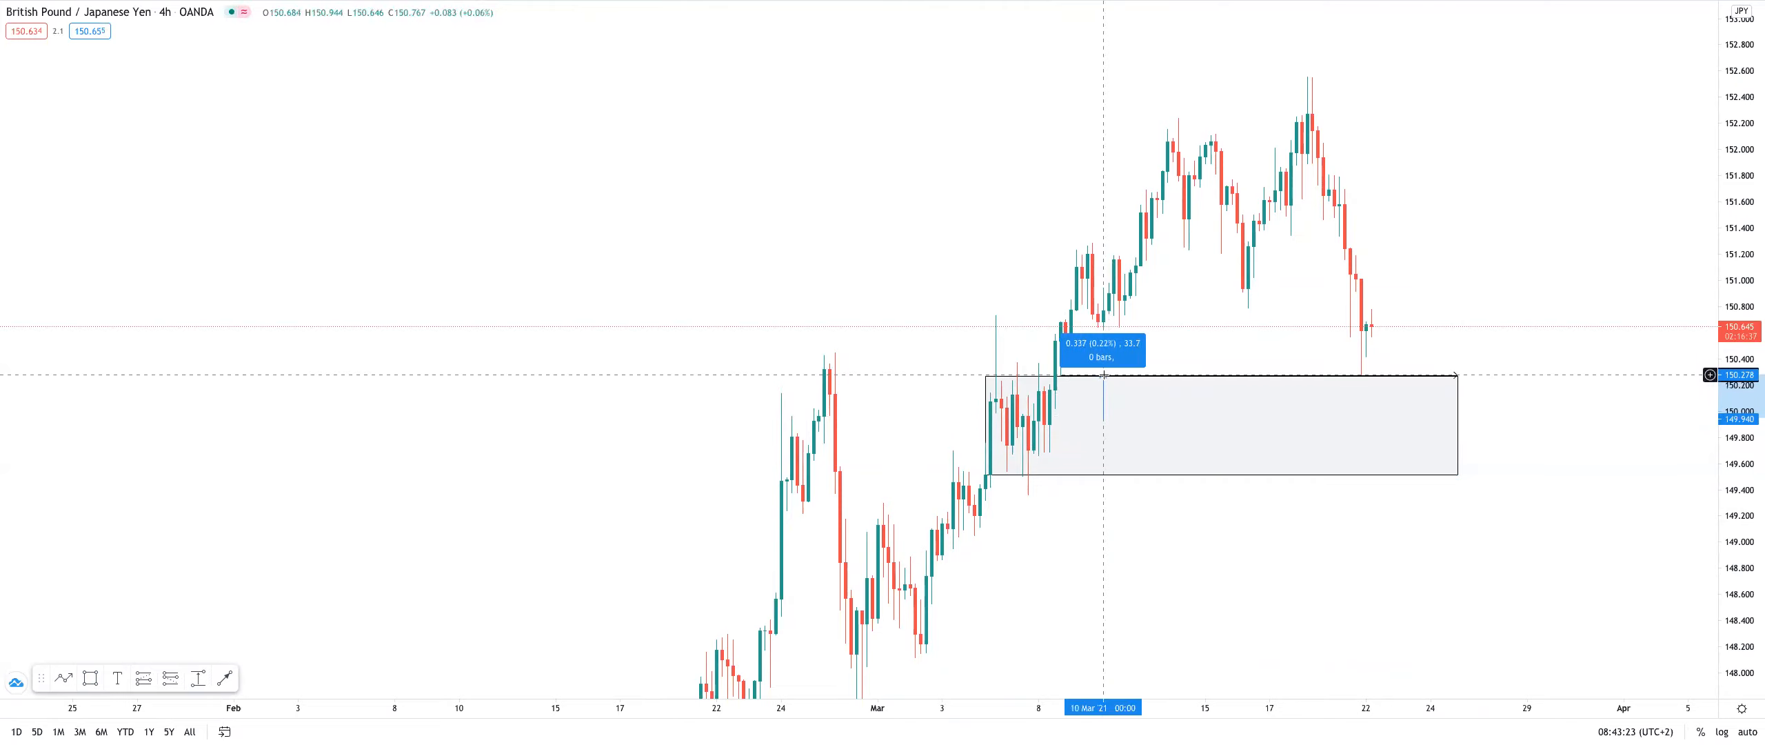
{"action": "mouse_move", "coordinate": [1013, 233]}
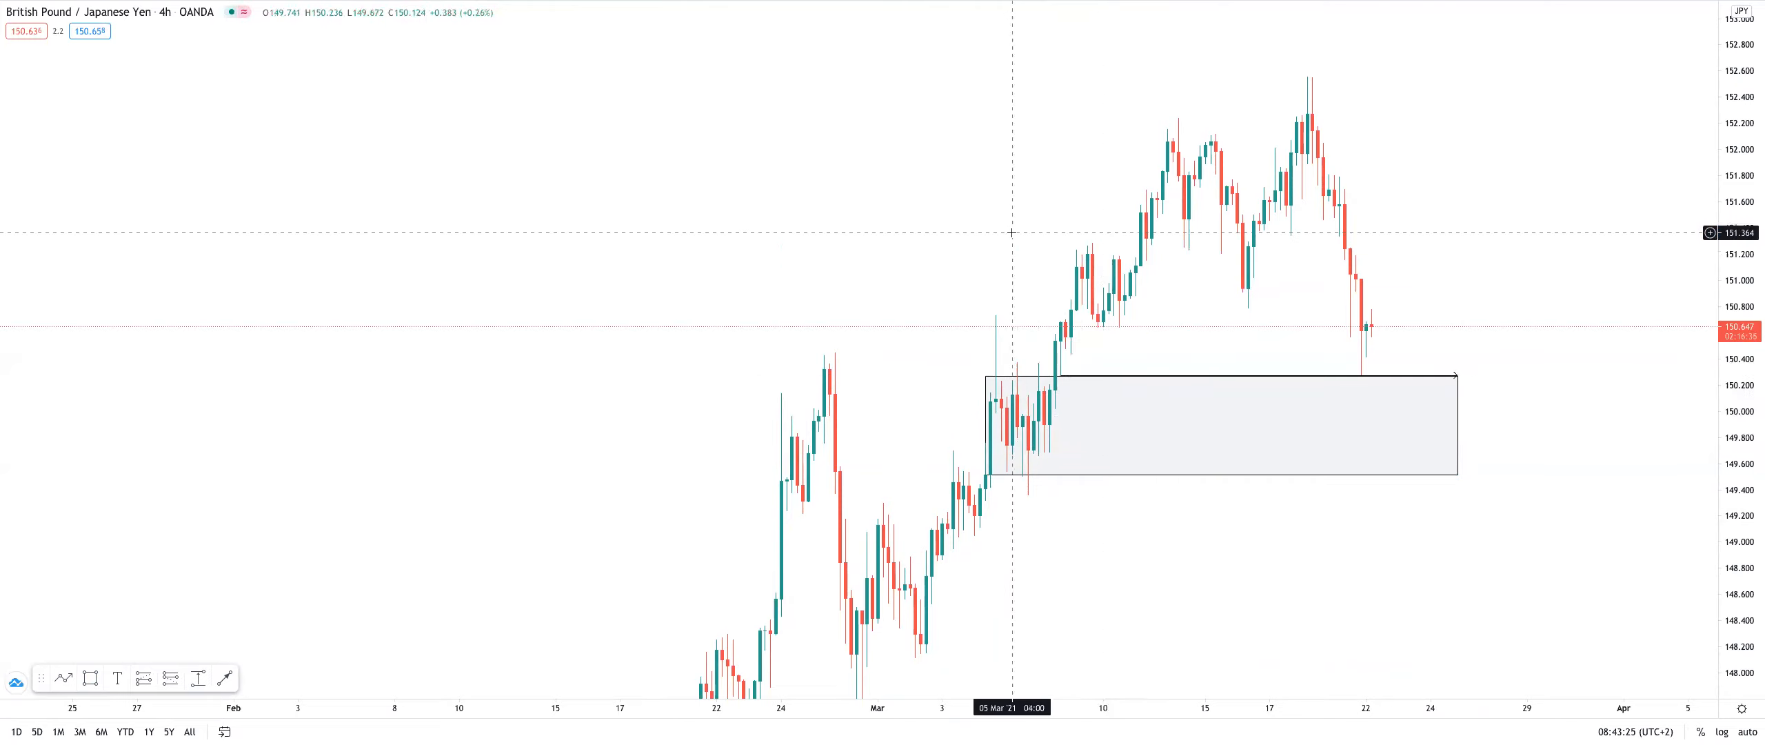
{"action": "mouse_move", "coordinate": [674, 299]}
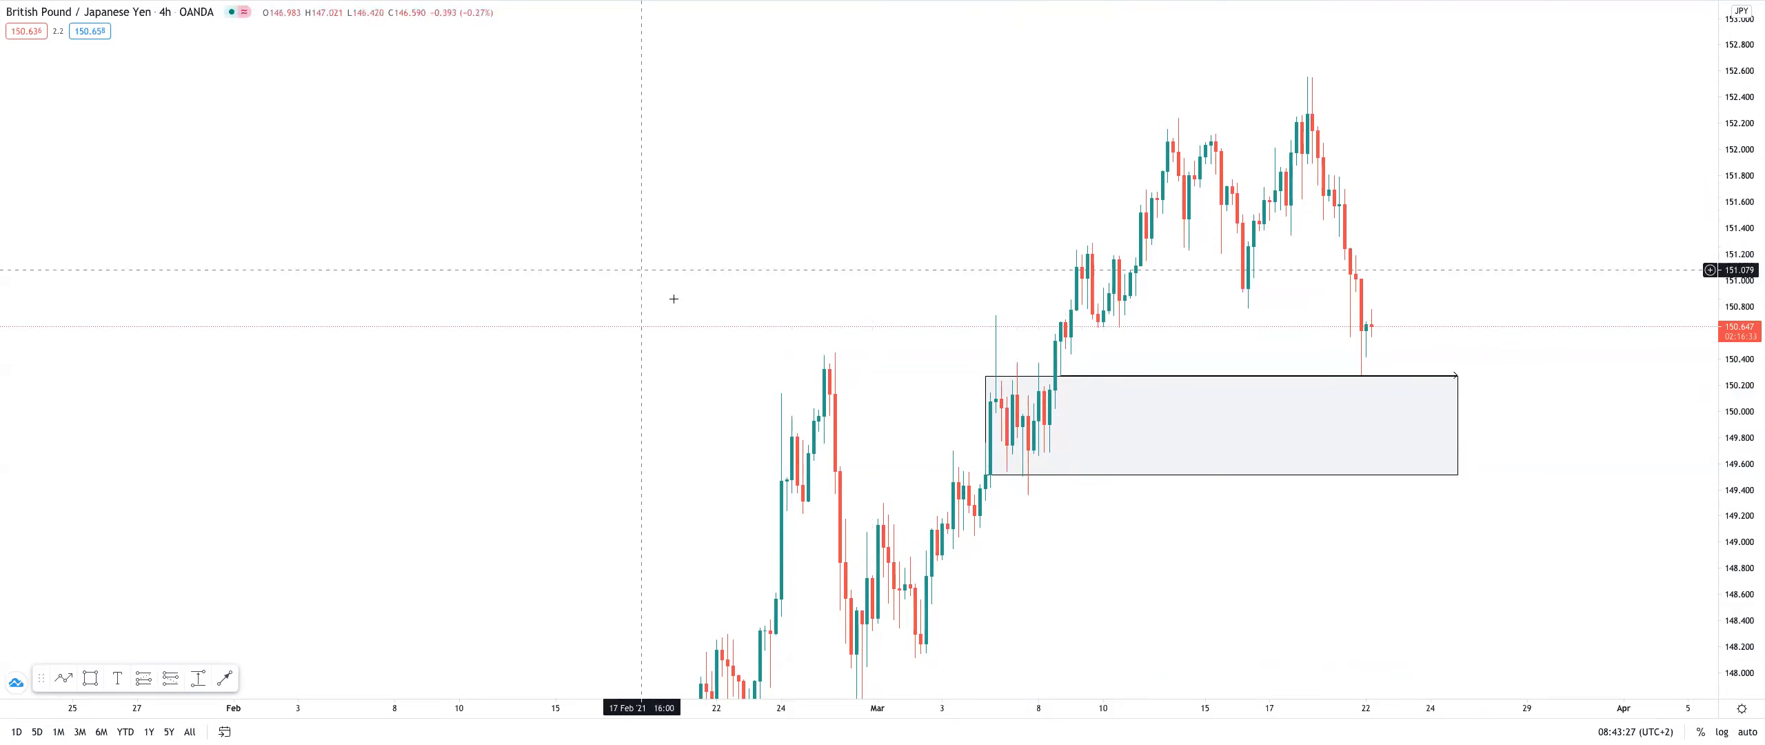
Switch to 1-hour candles and draw a horizontal ray near 150.80.
{"action": "left_click", "coordinate": [1359, 376]}
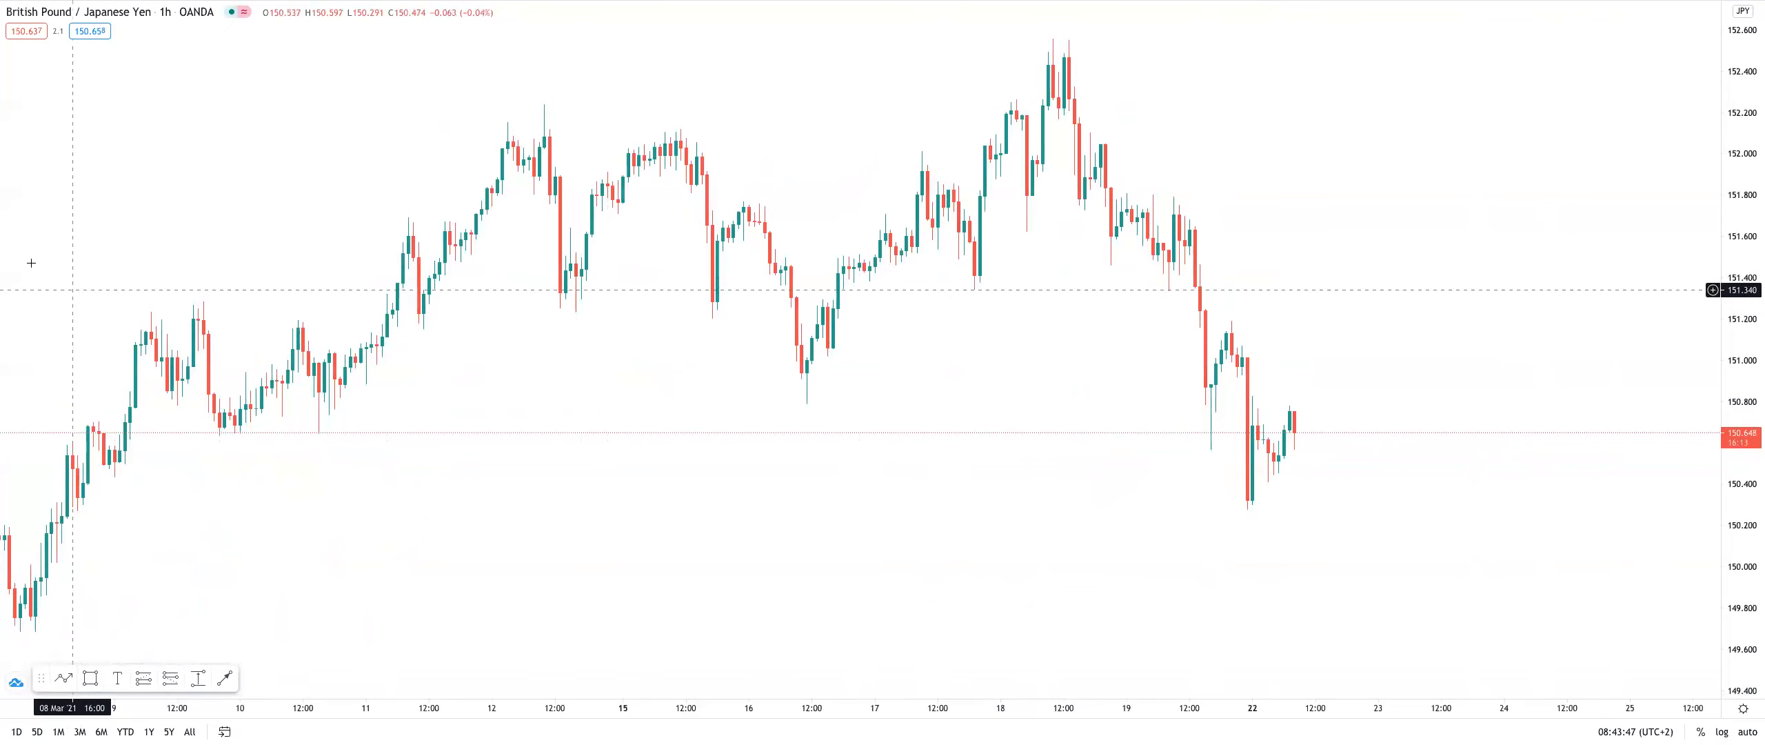
{"action": "mouse_move", "coordinate": [1139, 377]}
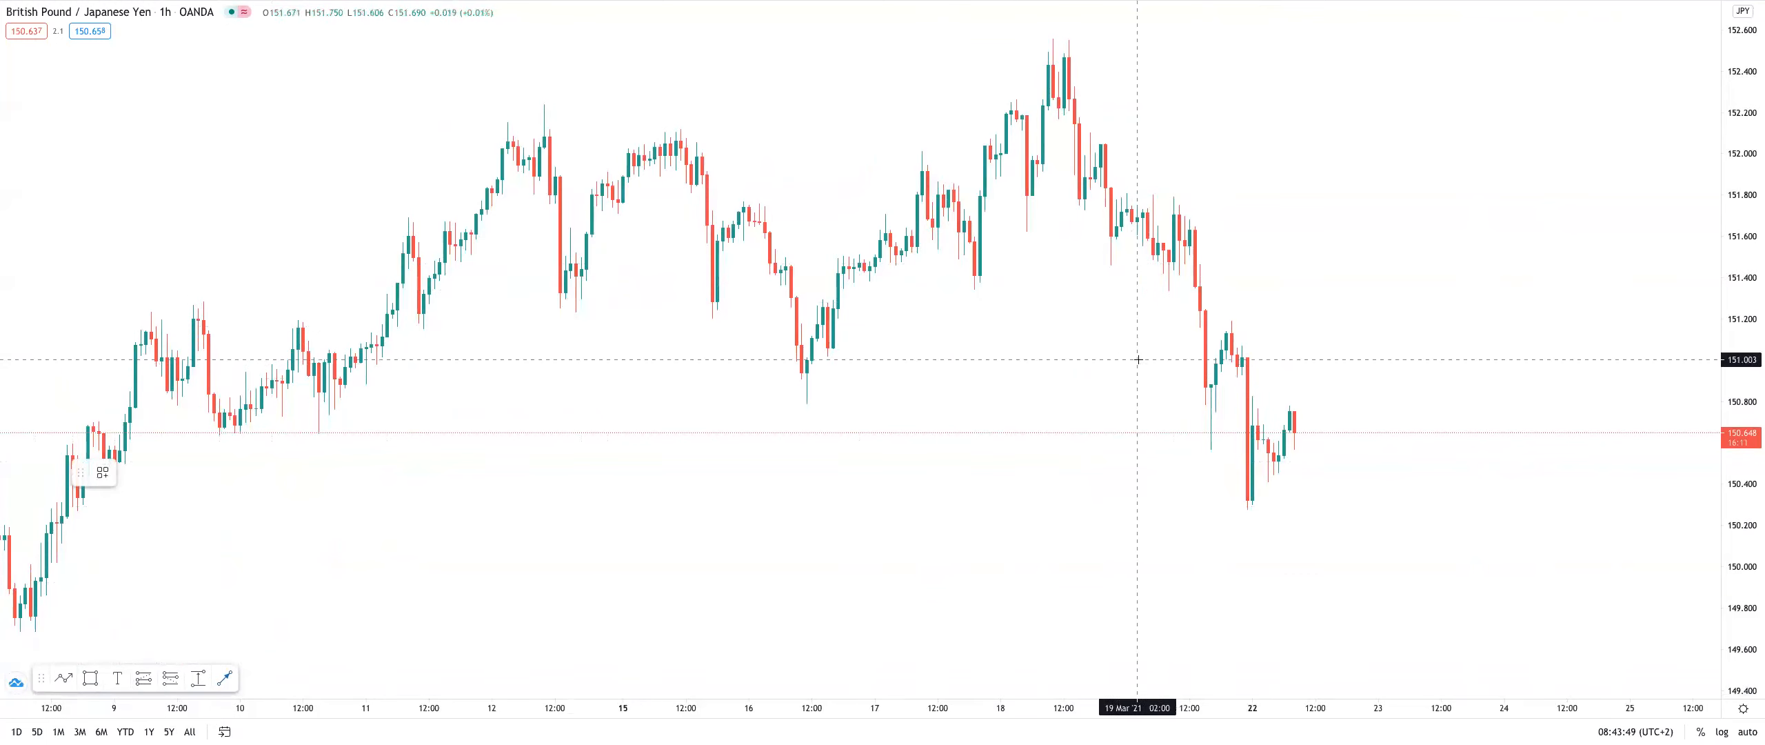
{"action": "left_click_drag", "start_coordinate": [1185, 404], "coordinate": [1463, 404]}
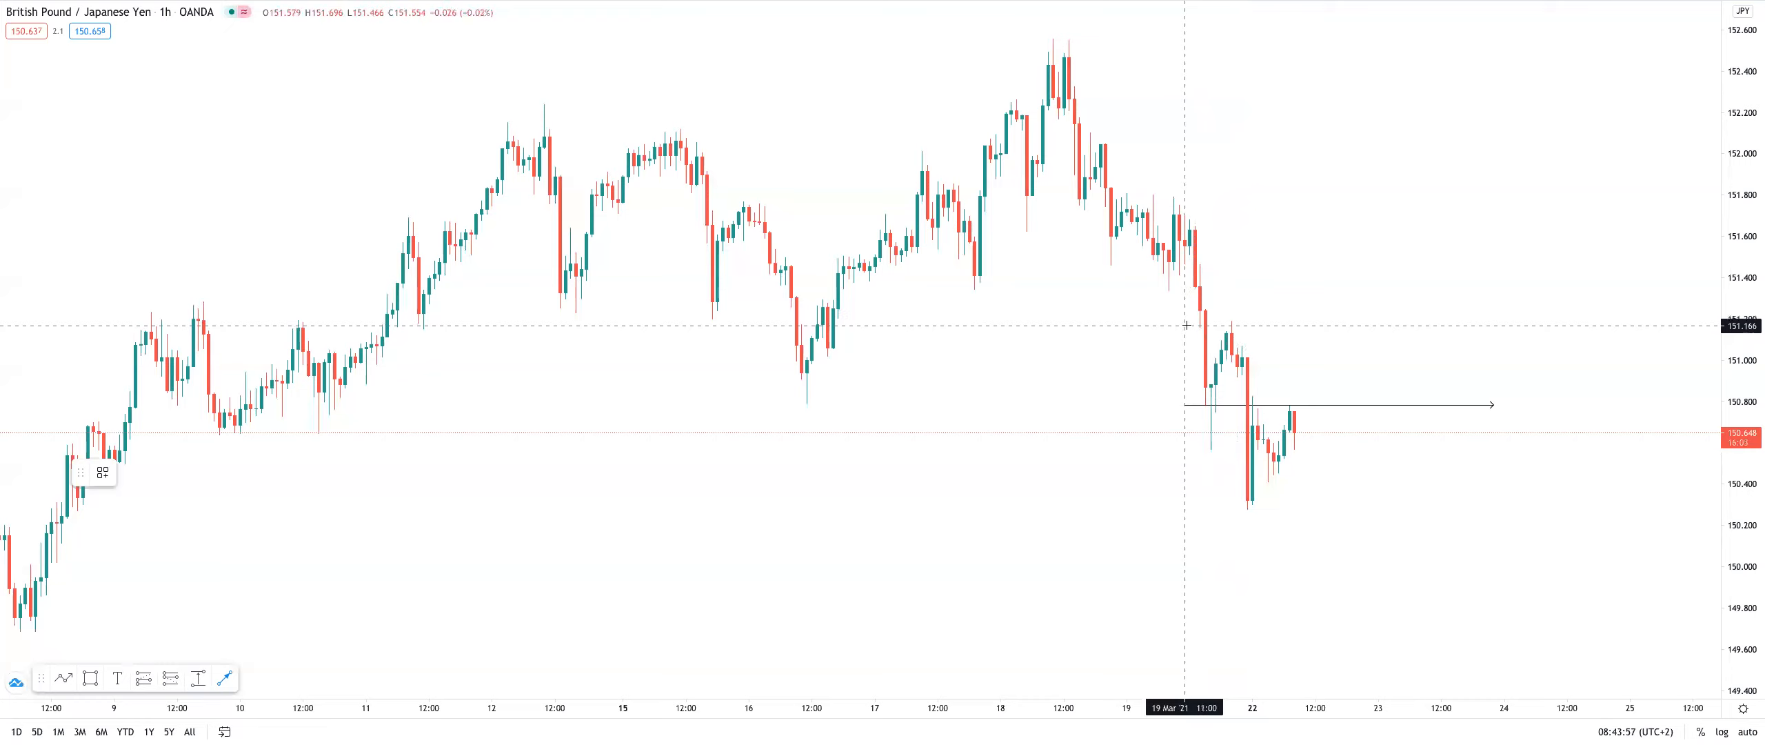
Draw a second horizontal ray near 151.15.
{"action": "left_click_drag", "start_coordinate": [1184, 324], "coordinate": [1528, 324]}
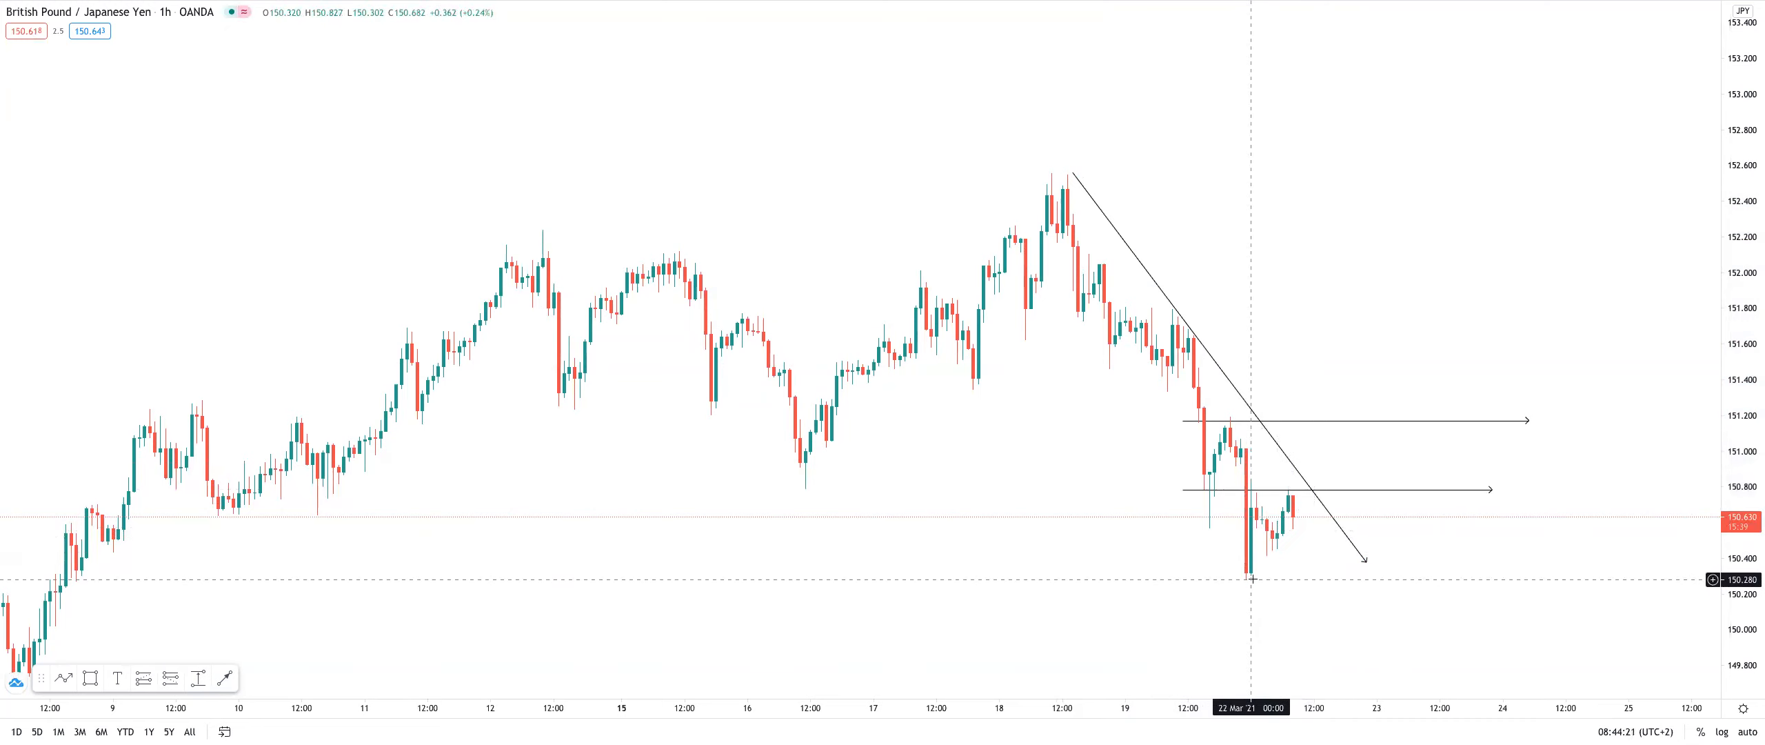
{"action": "mouse_move", "coordinate": [1301, 364]}
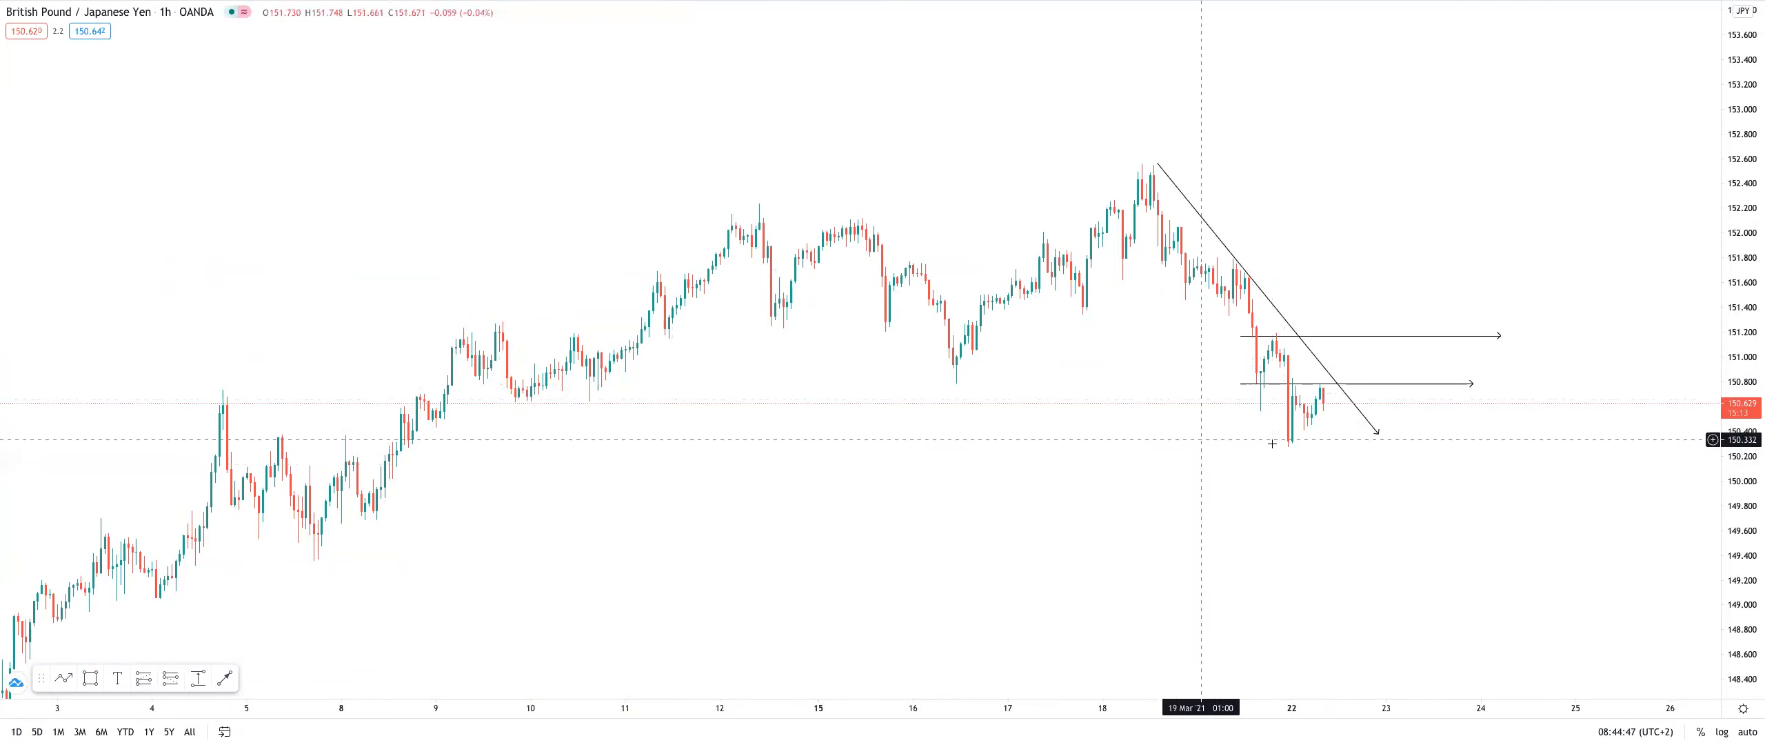
{"action": "mouse_move", "coordinate": [1291, 445]}
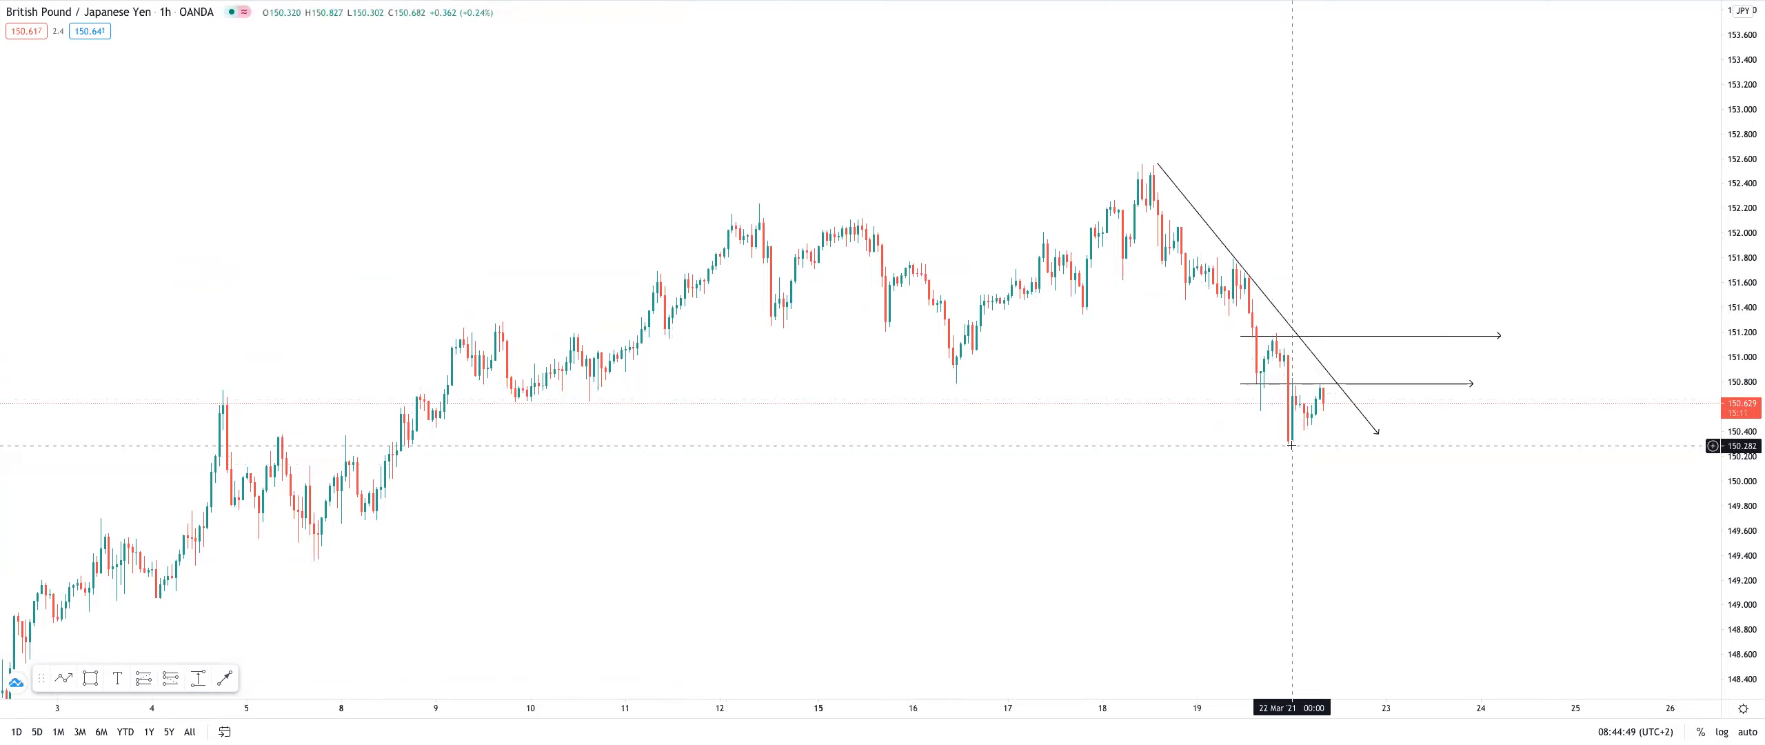